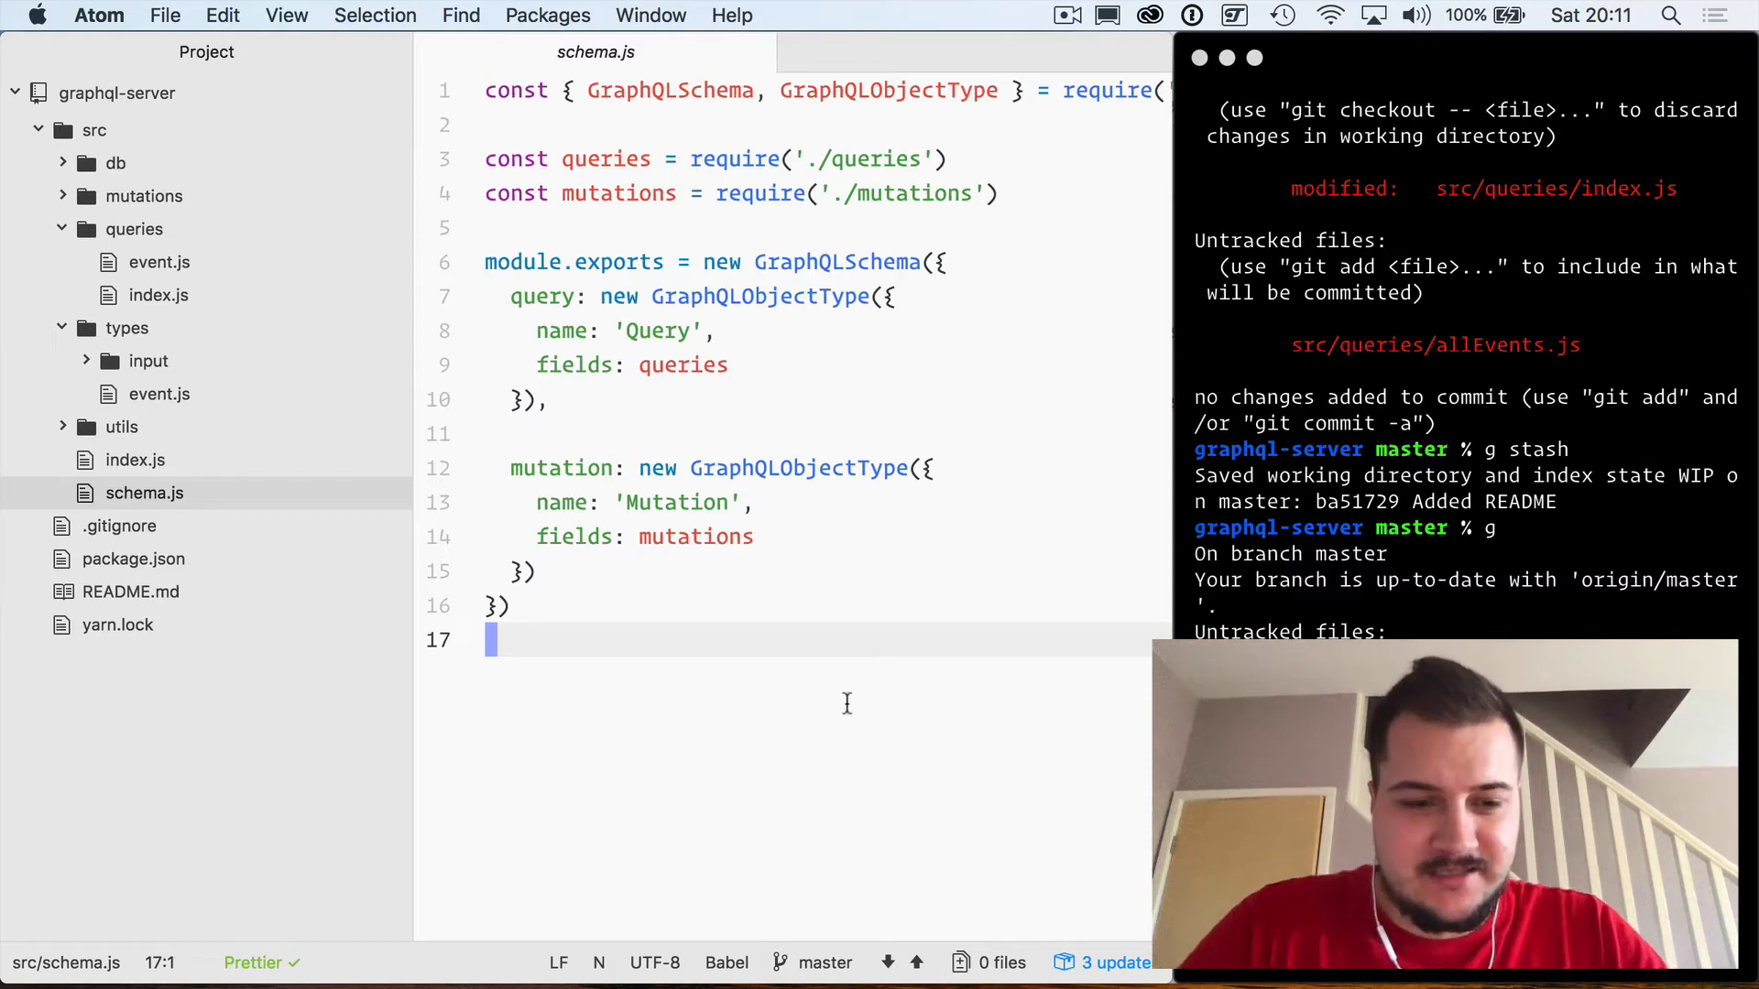
pyautogui.moveTo(287, 497)
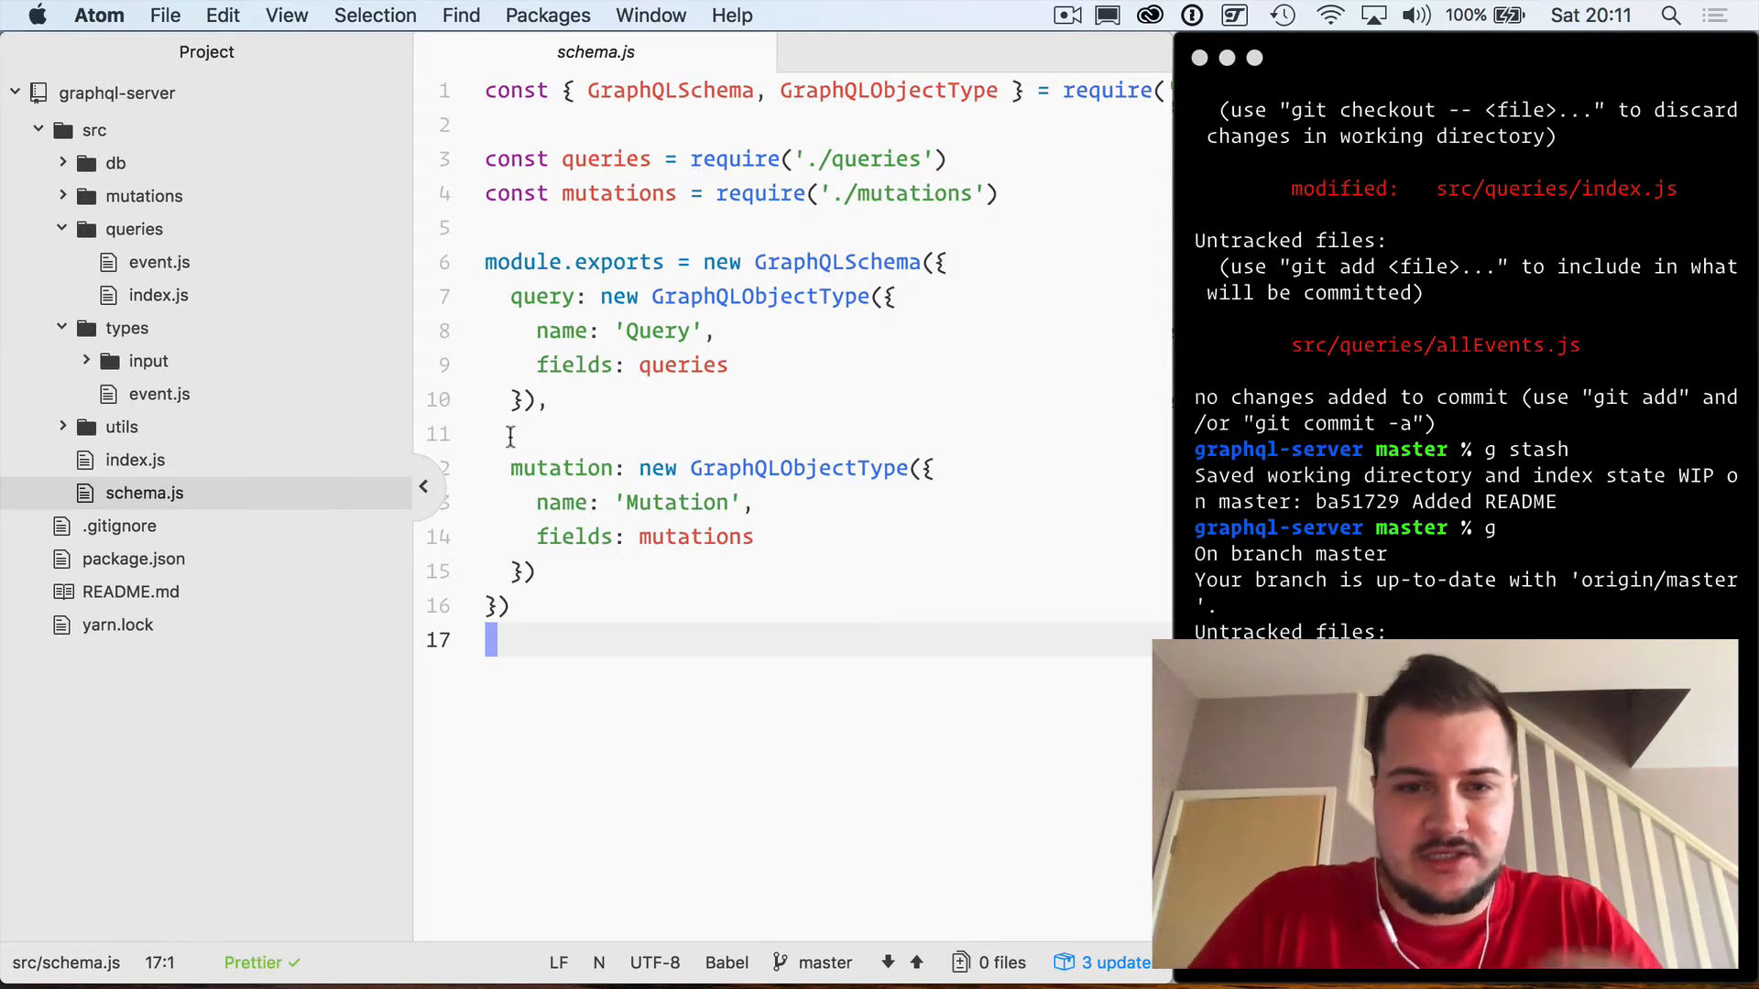
pyautogui.moveTo(575, 689)
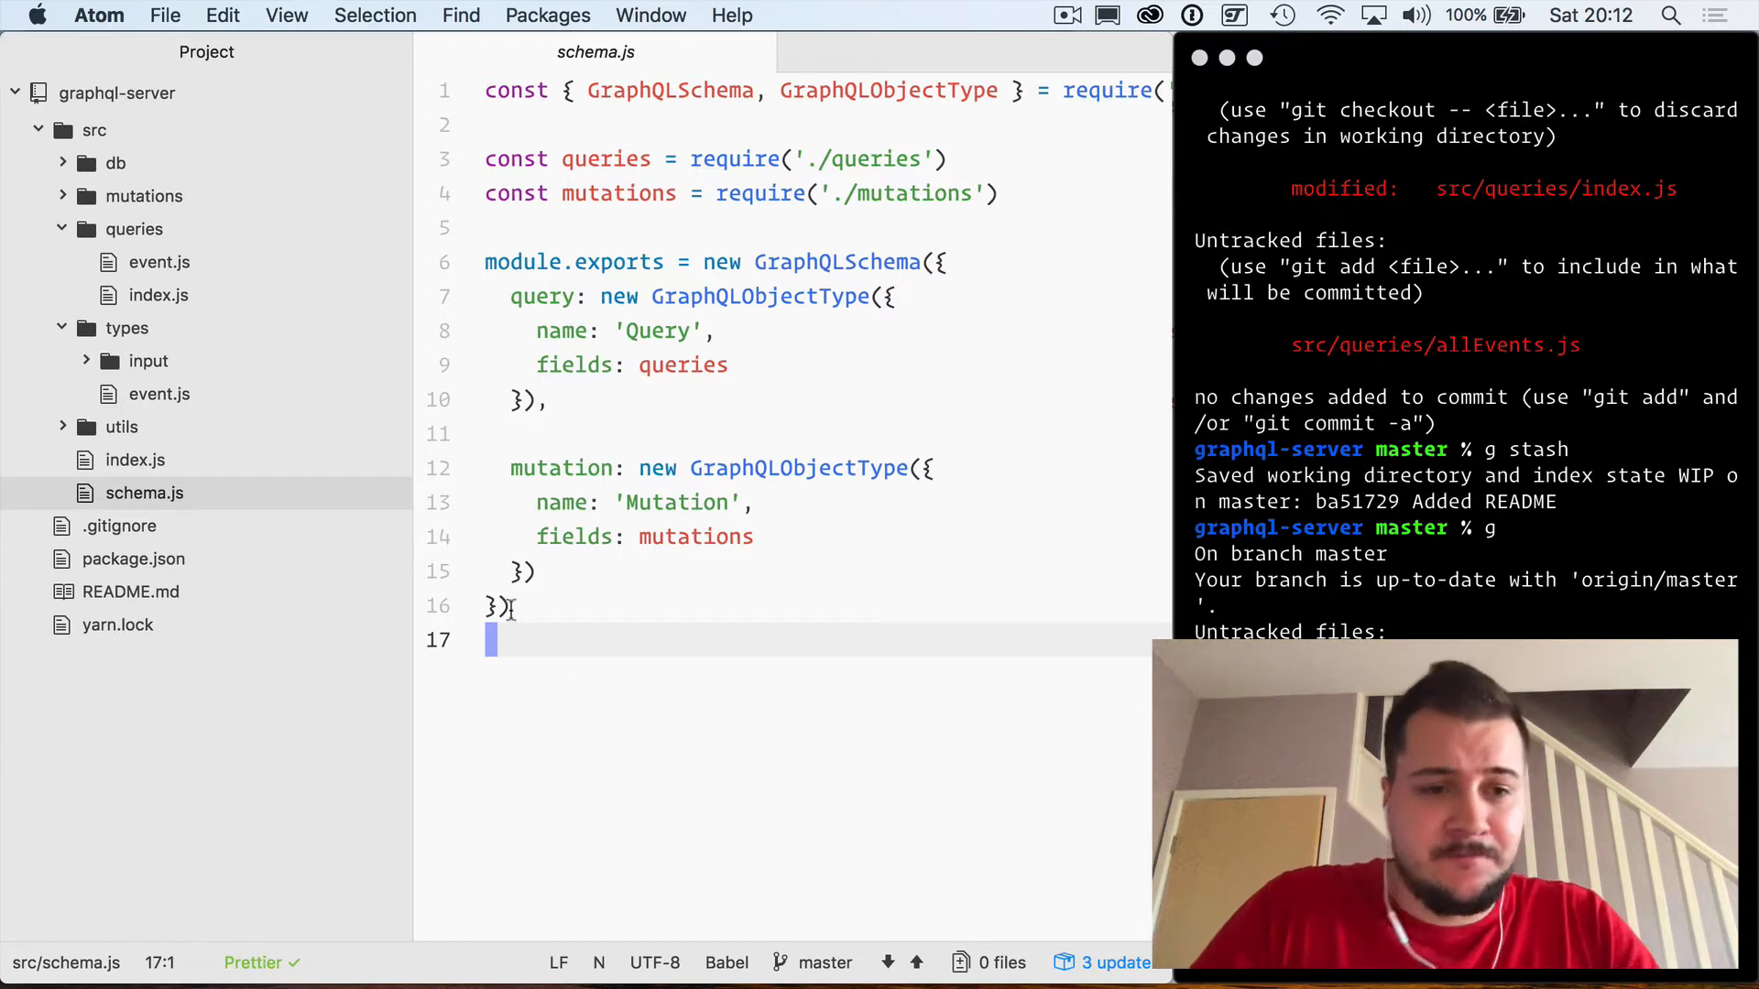
# Step: Add a new file src/queries/allEvents.js and open event.js for reference
pyautogui.rightClick(132, 229)
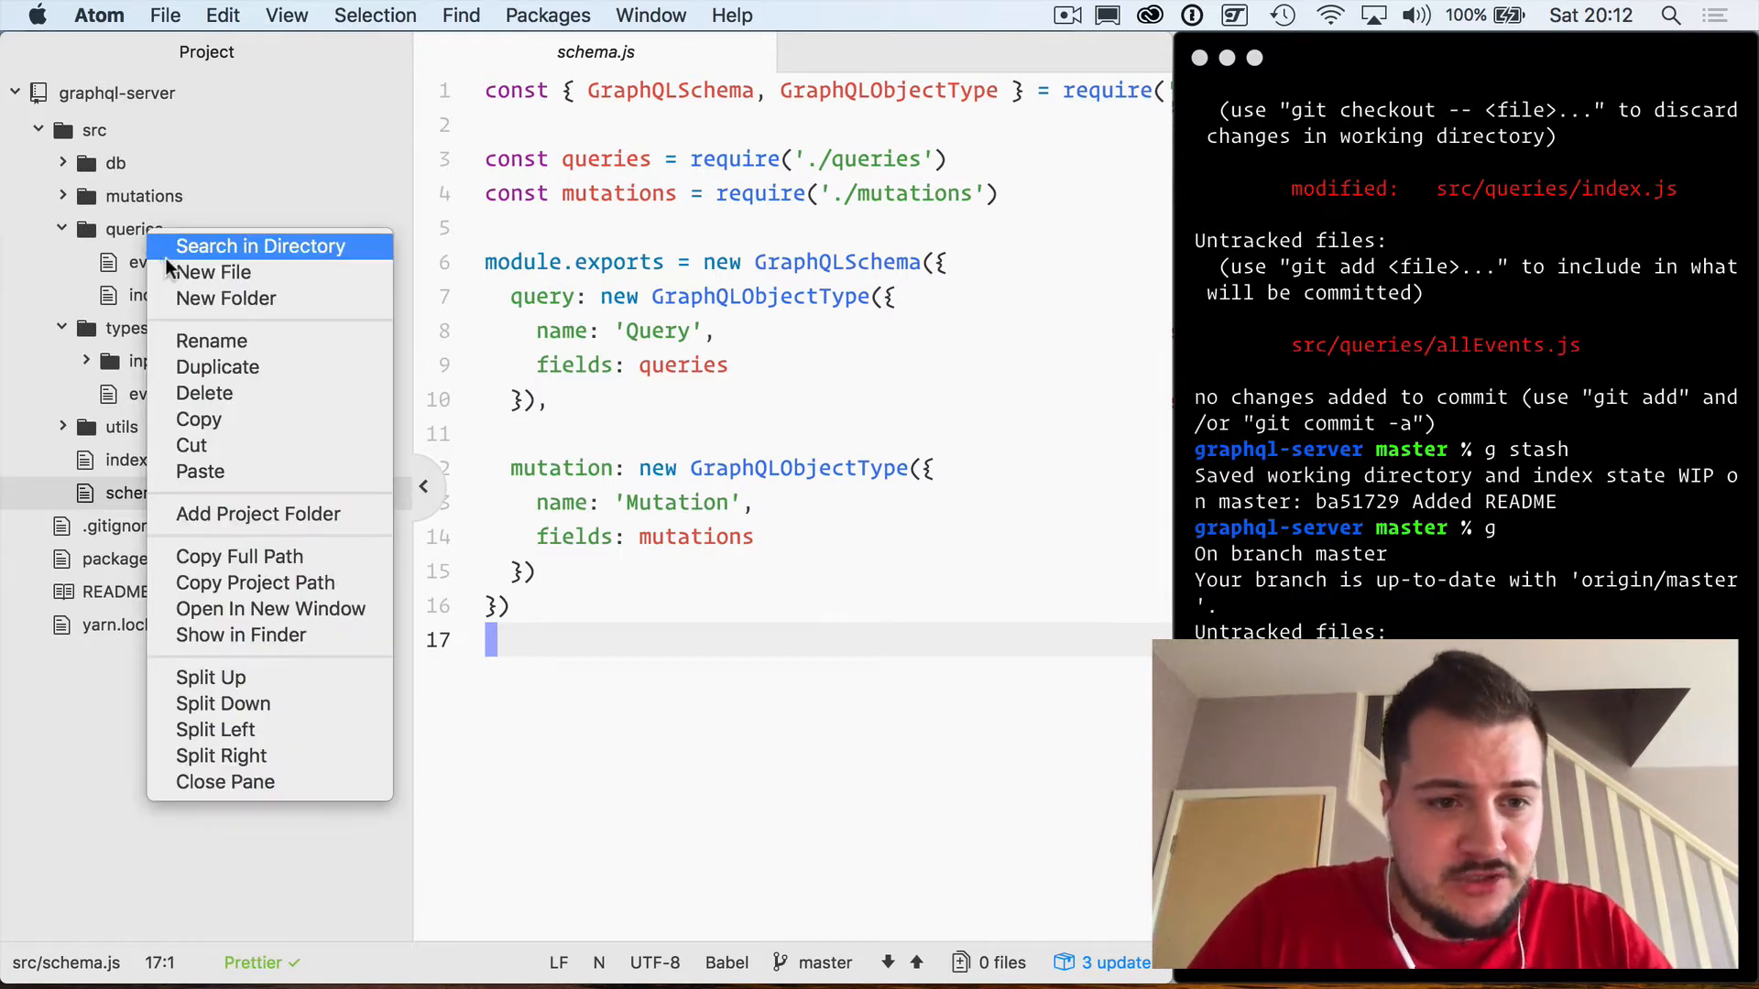
pyautogui.click(215, 273)
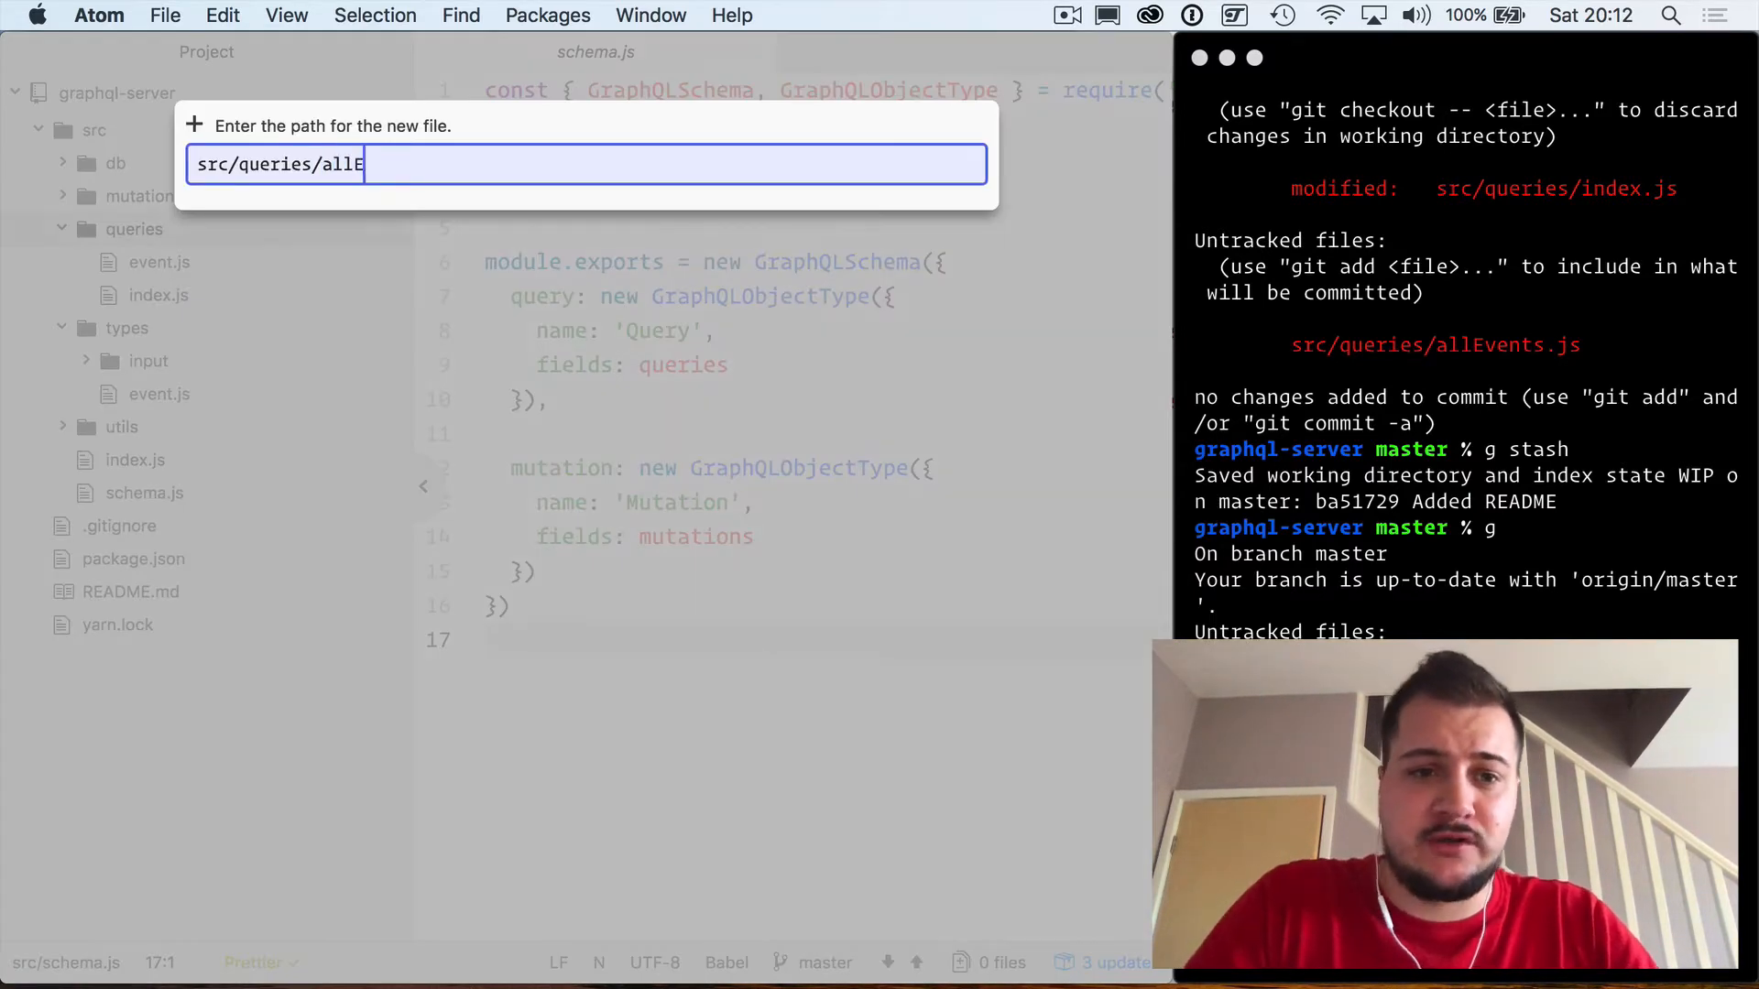
pyautogui.write('ve')
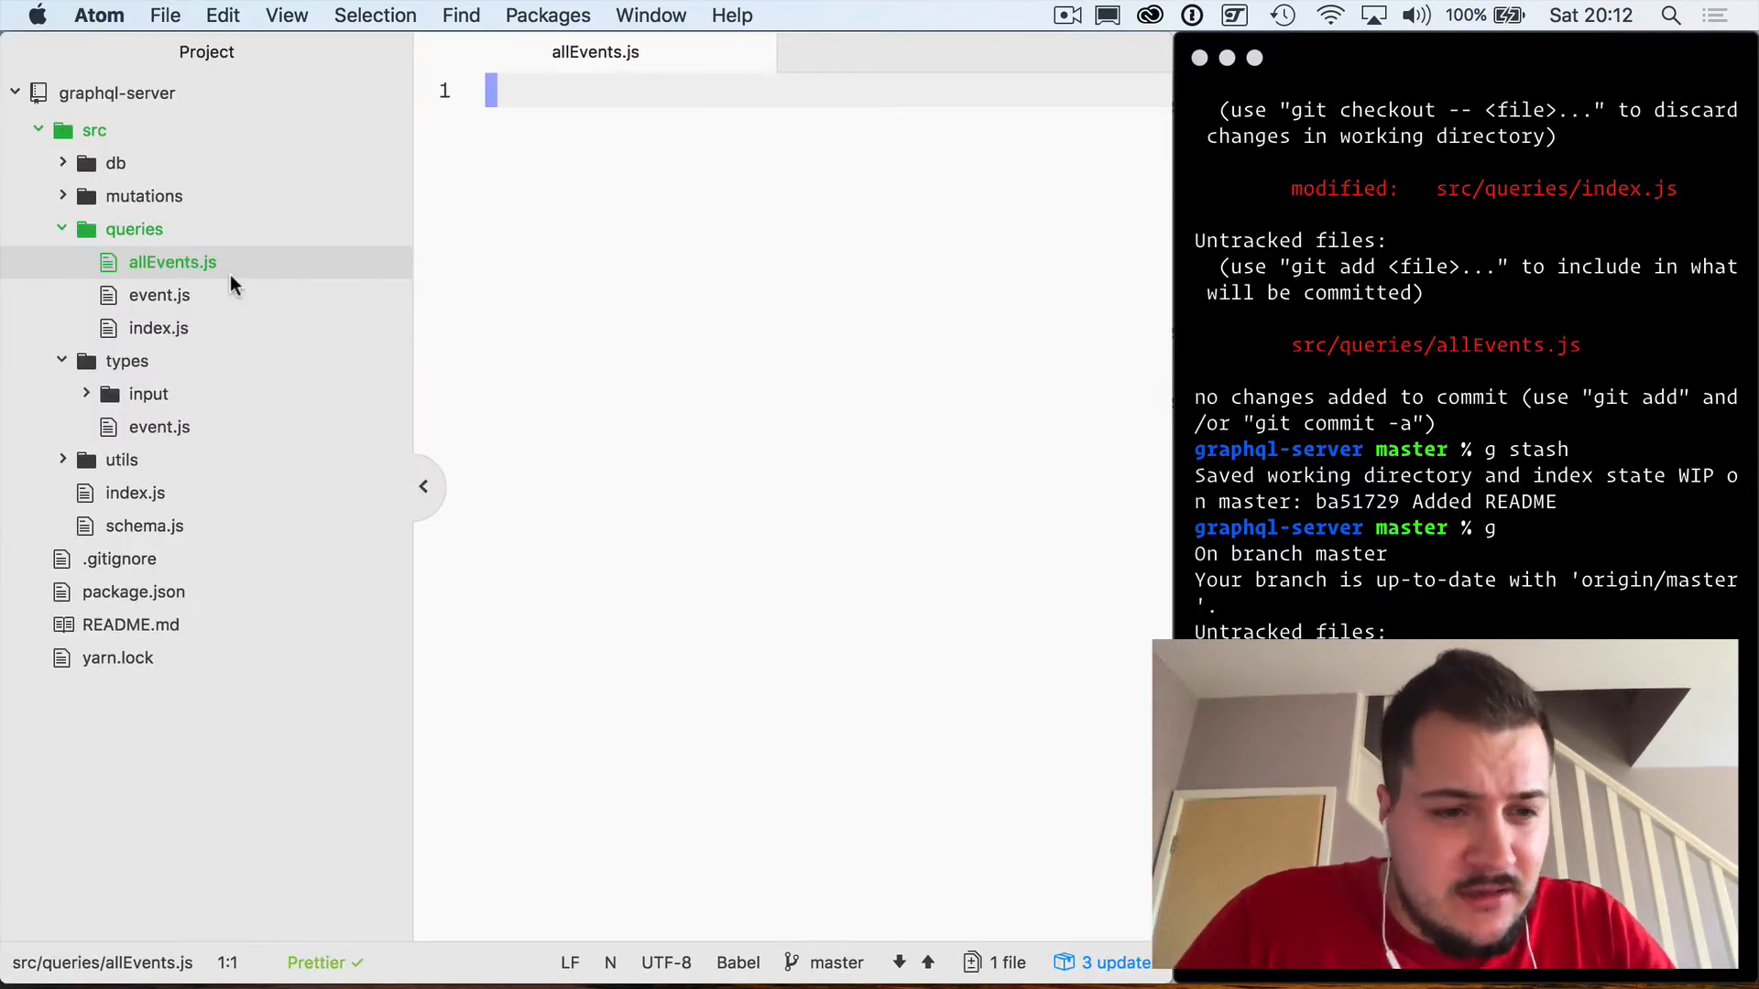
pyautogui.click(160, 295)
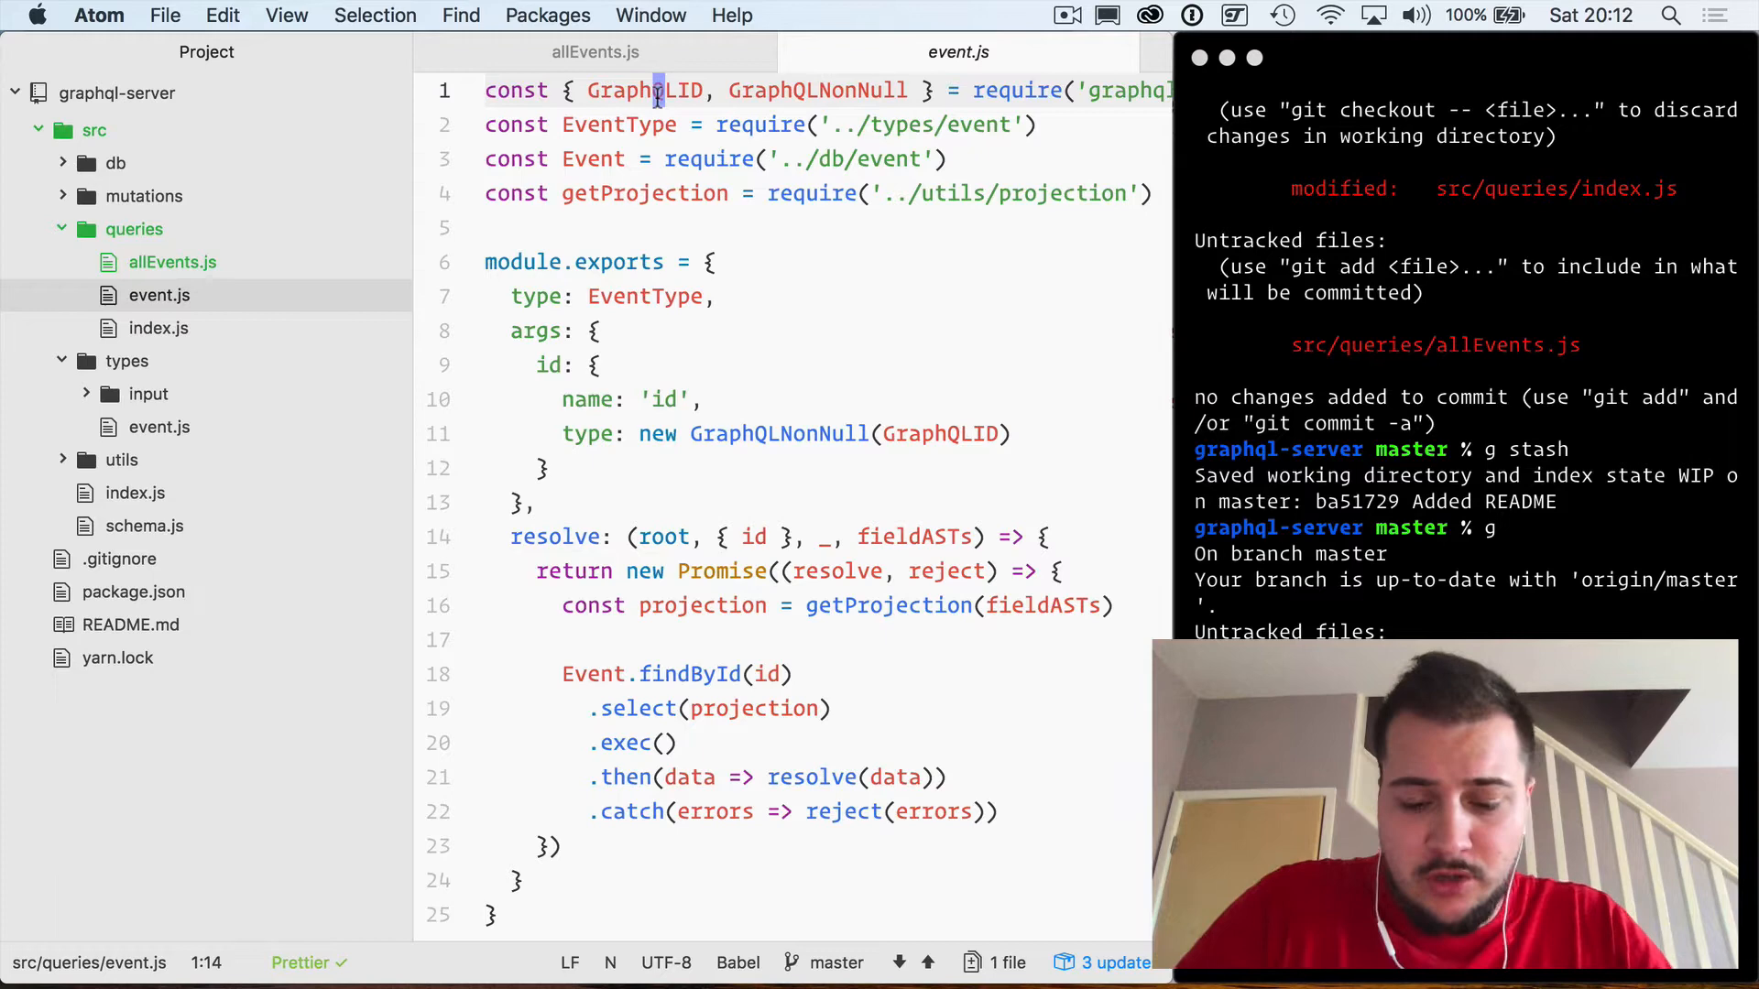
# Step: Paste the event query into allEvents.js, typed as new GraphQLList(EventType) without args
pyautogui.click(597, 52)
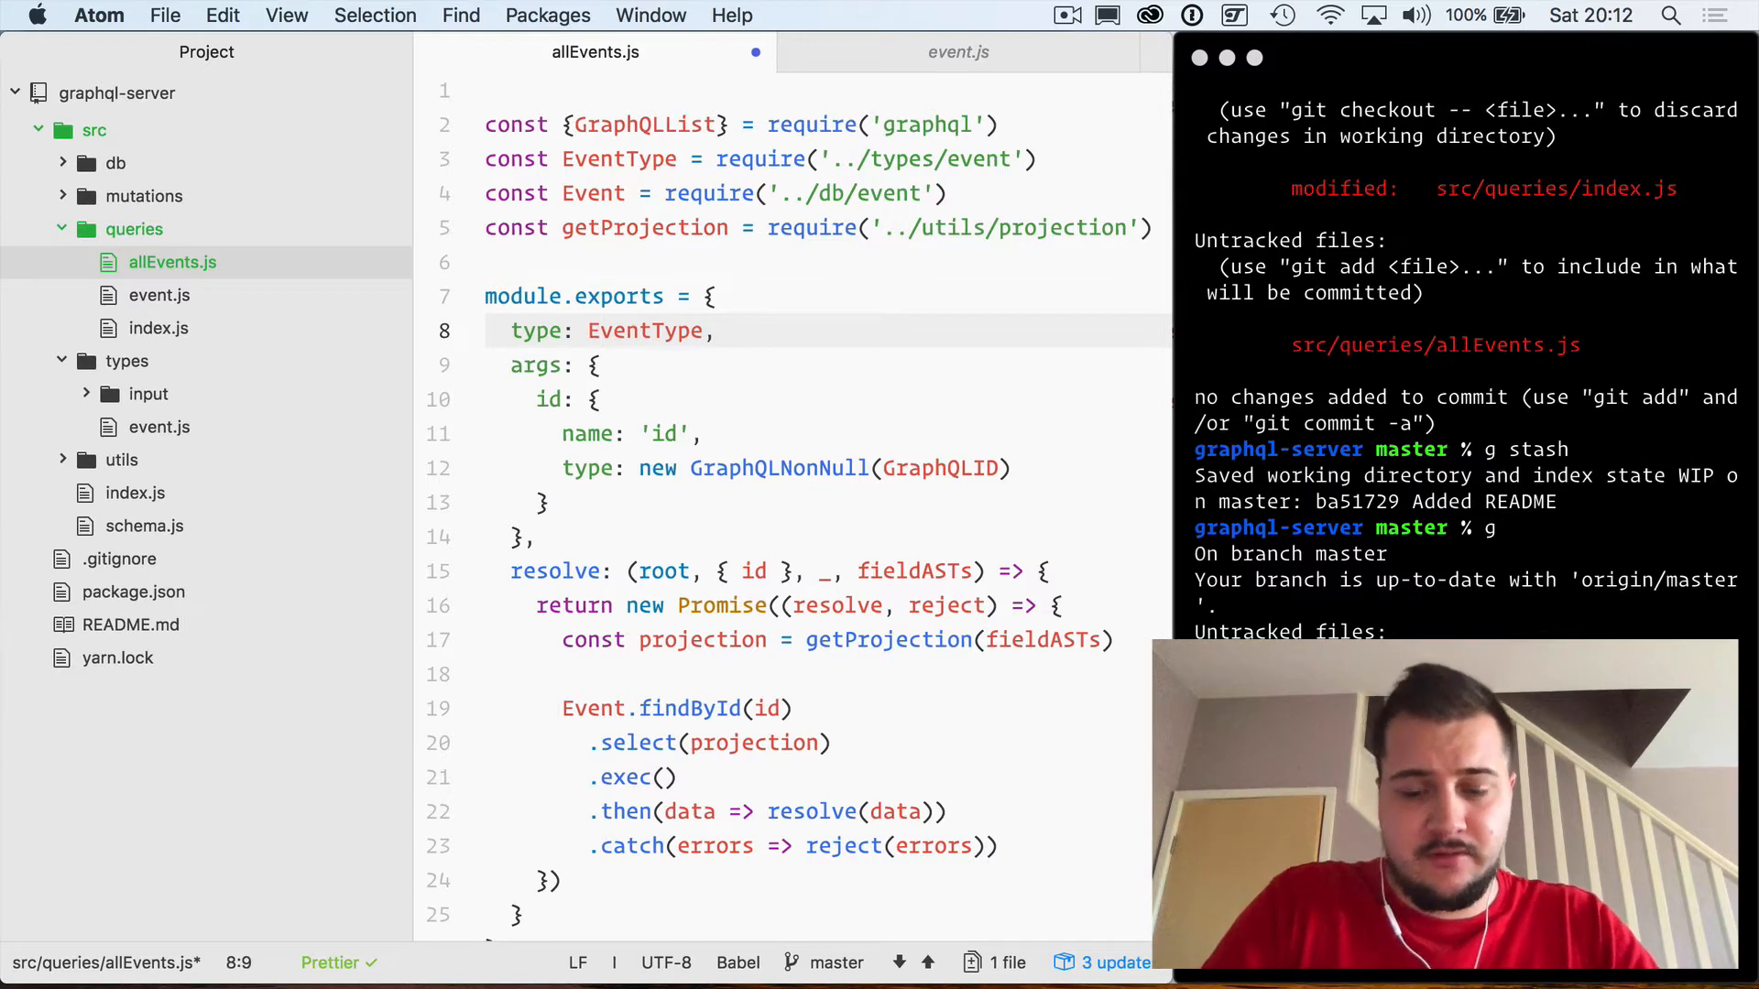
pyautogui.write('new GraphQLList(')
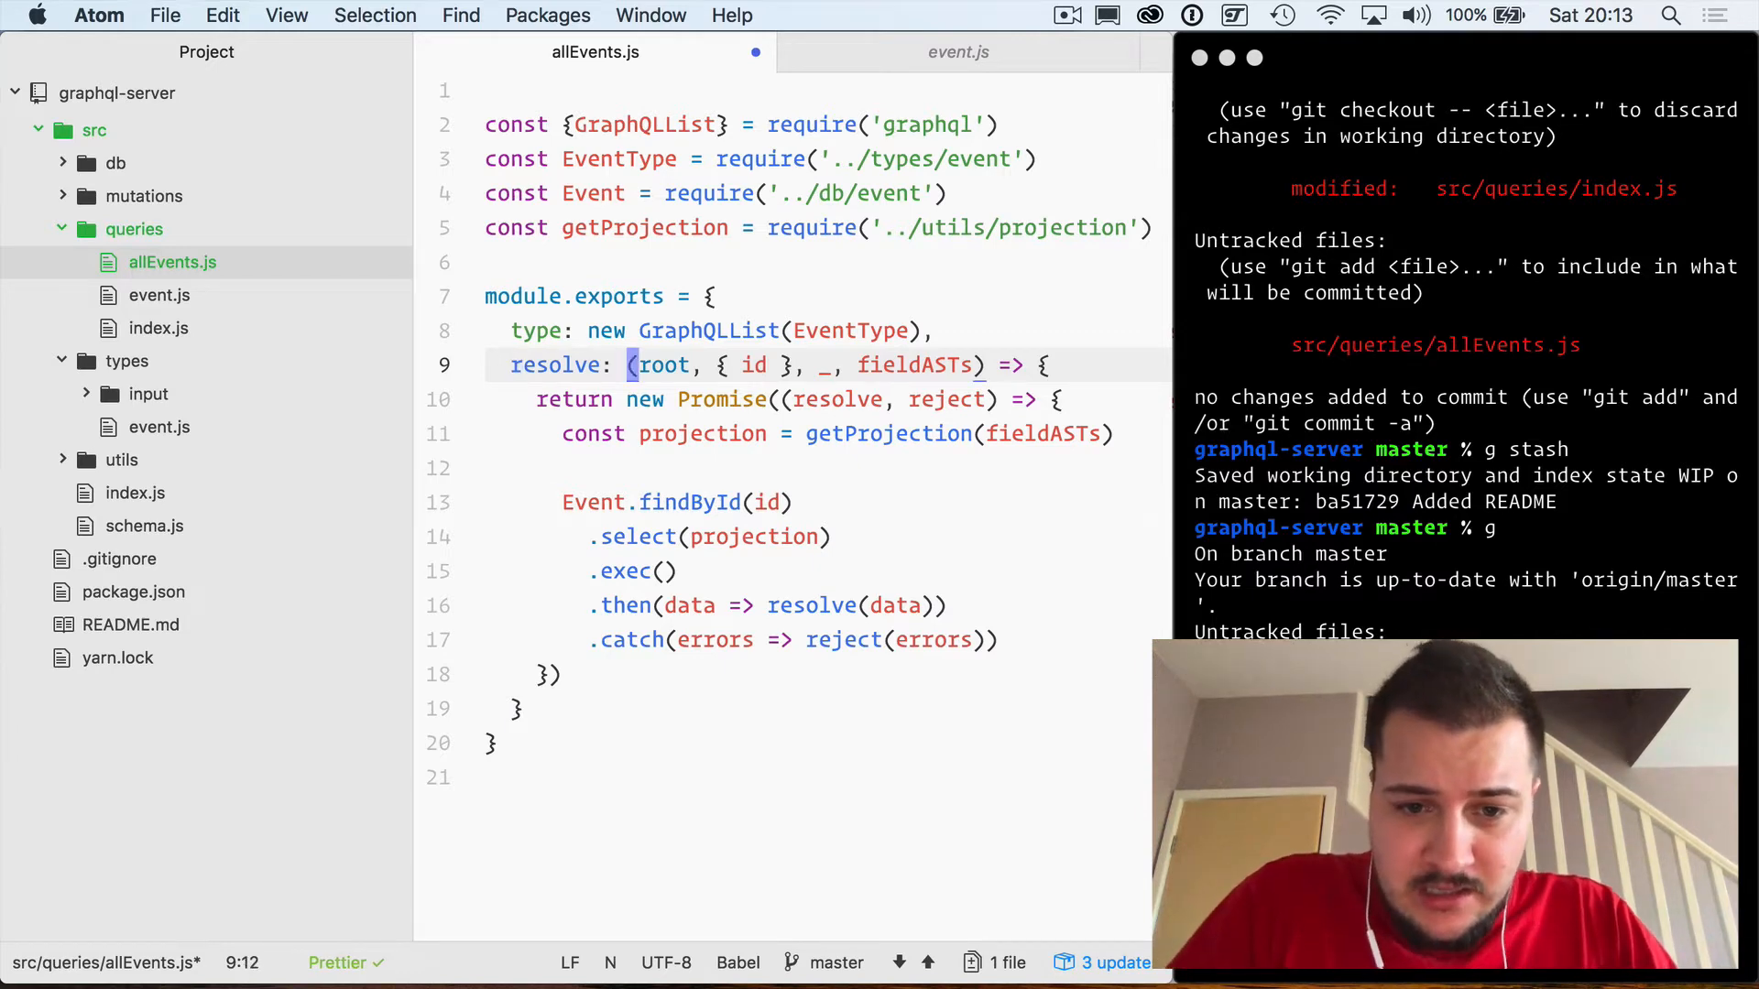
# Step: Change the resolver to take (args, options), use Event.find({}), and save allEvents.js
pyautogui.doubleClick(726, 364)
pyautogui.write('arg')
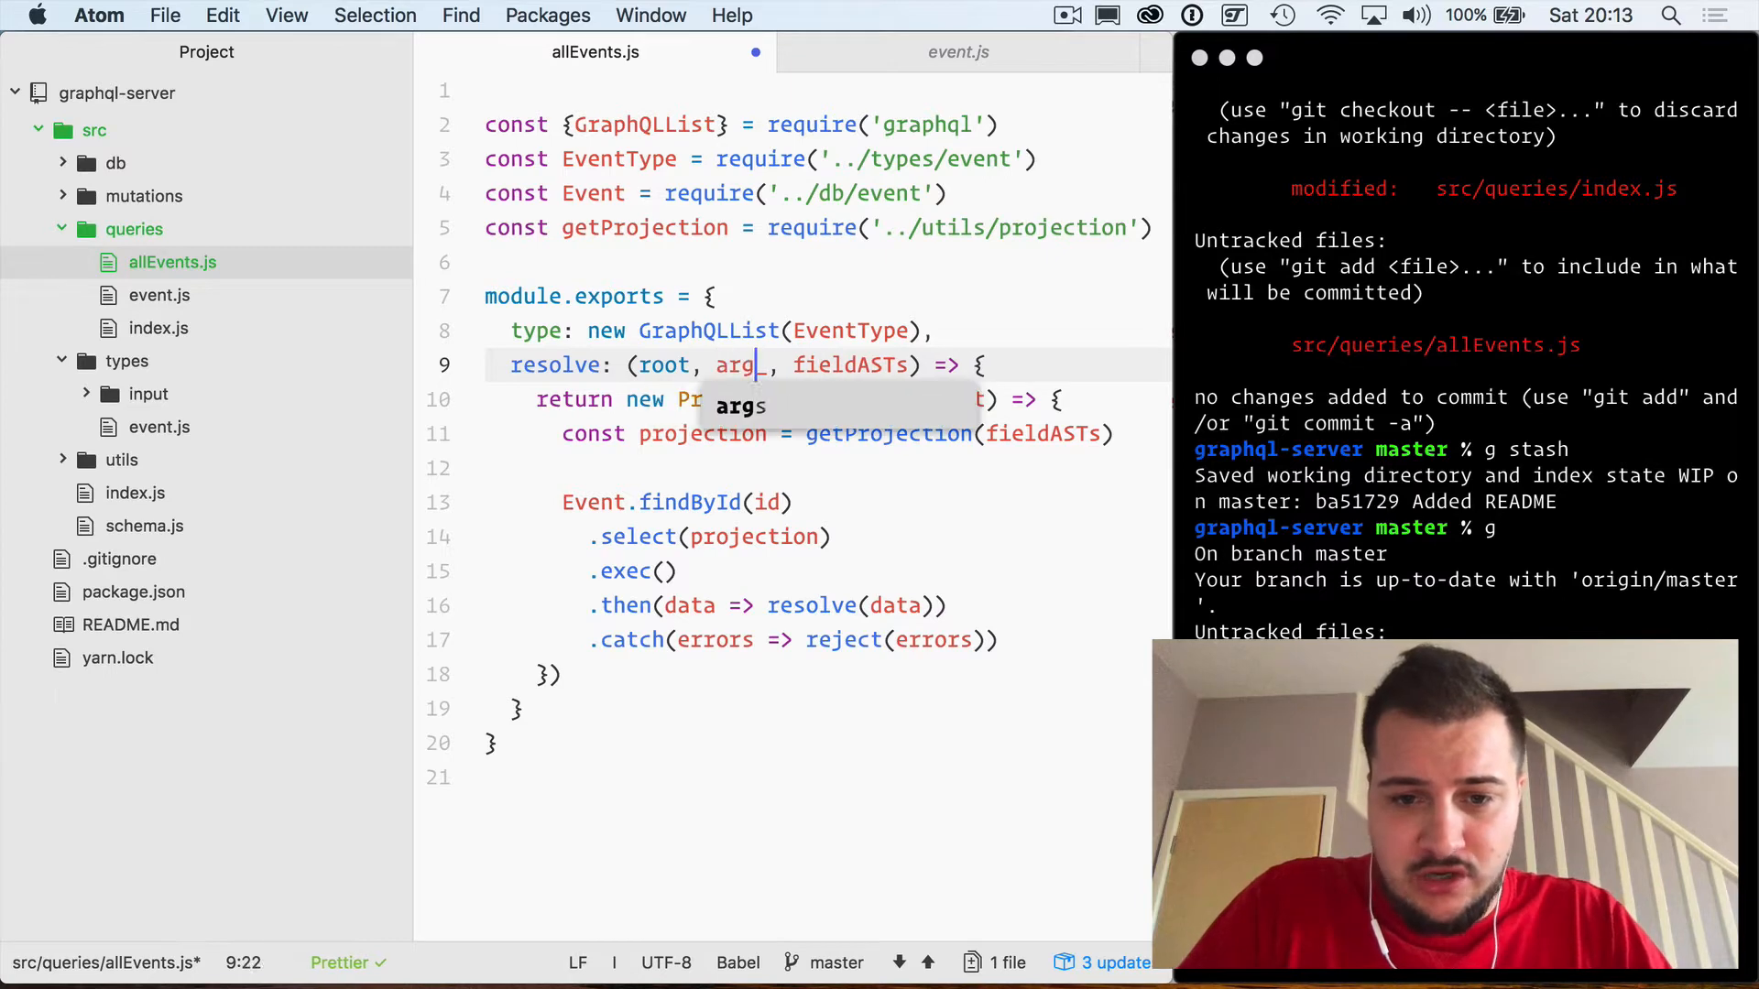
pyautogui.write('s, options')
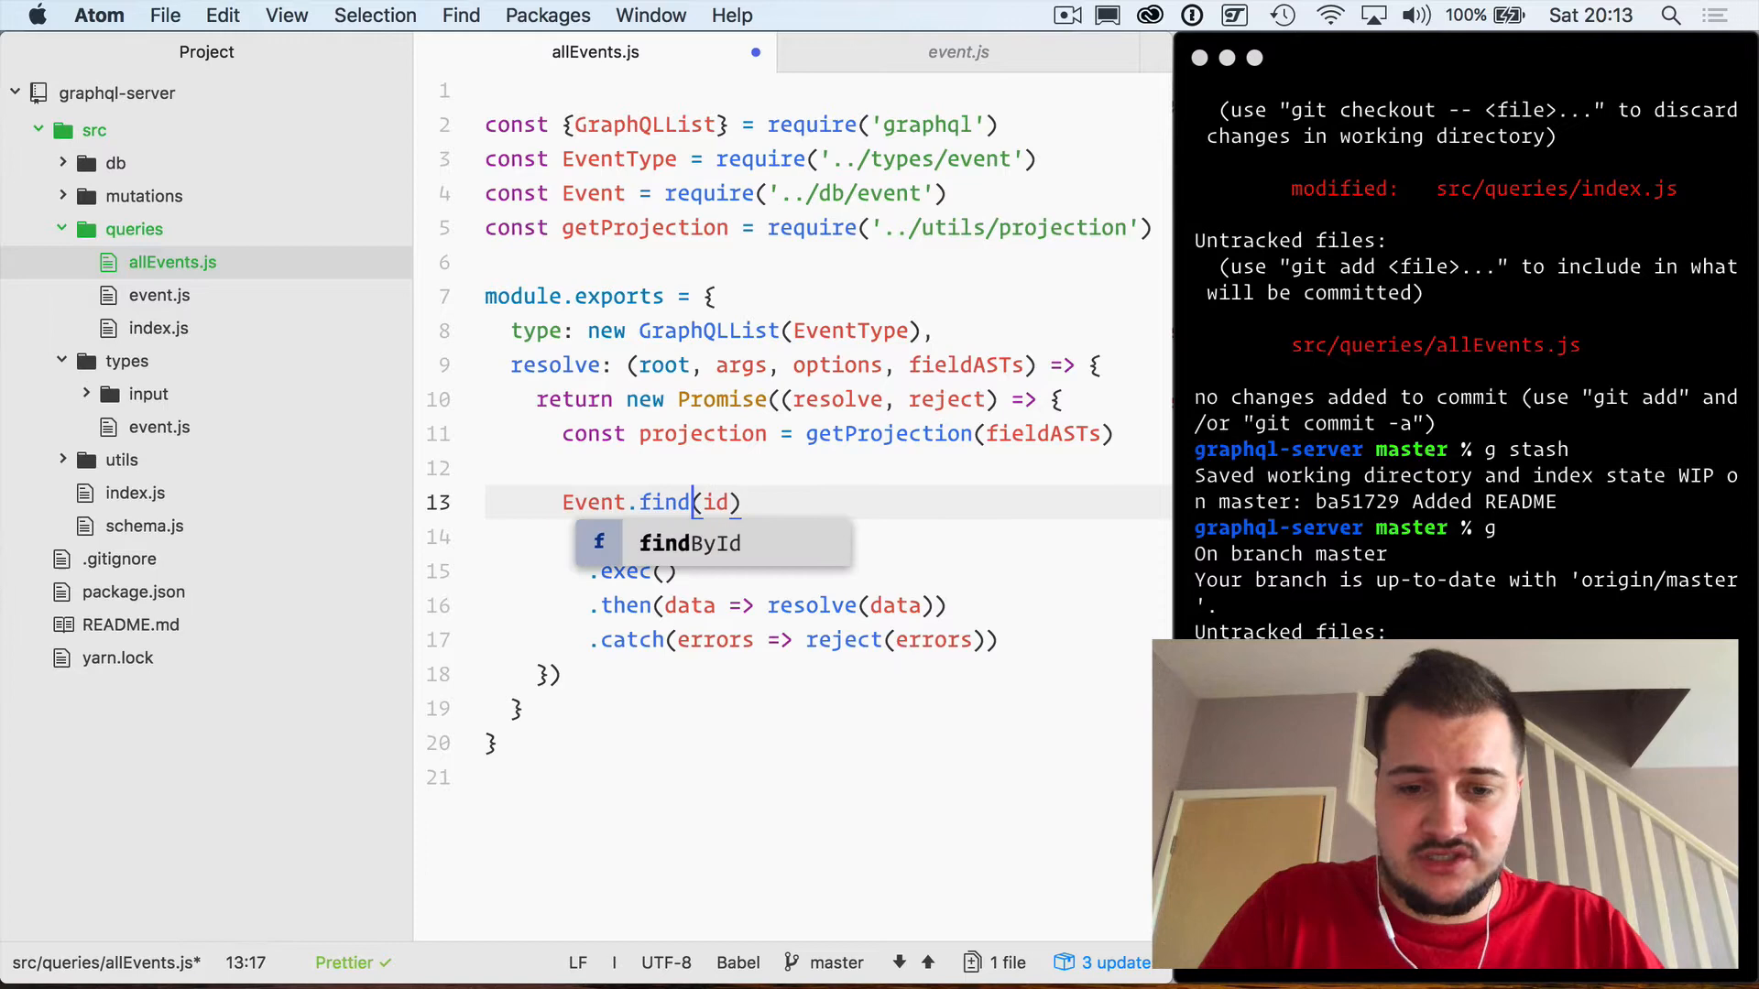
pyautogui.write('{}')
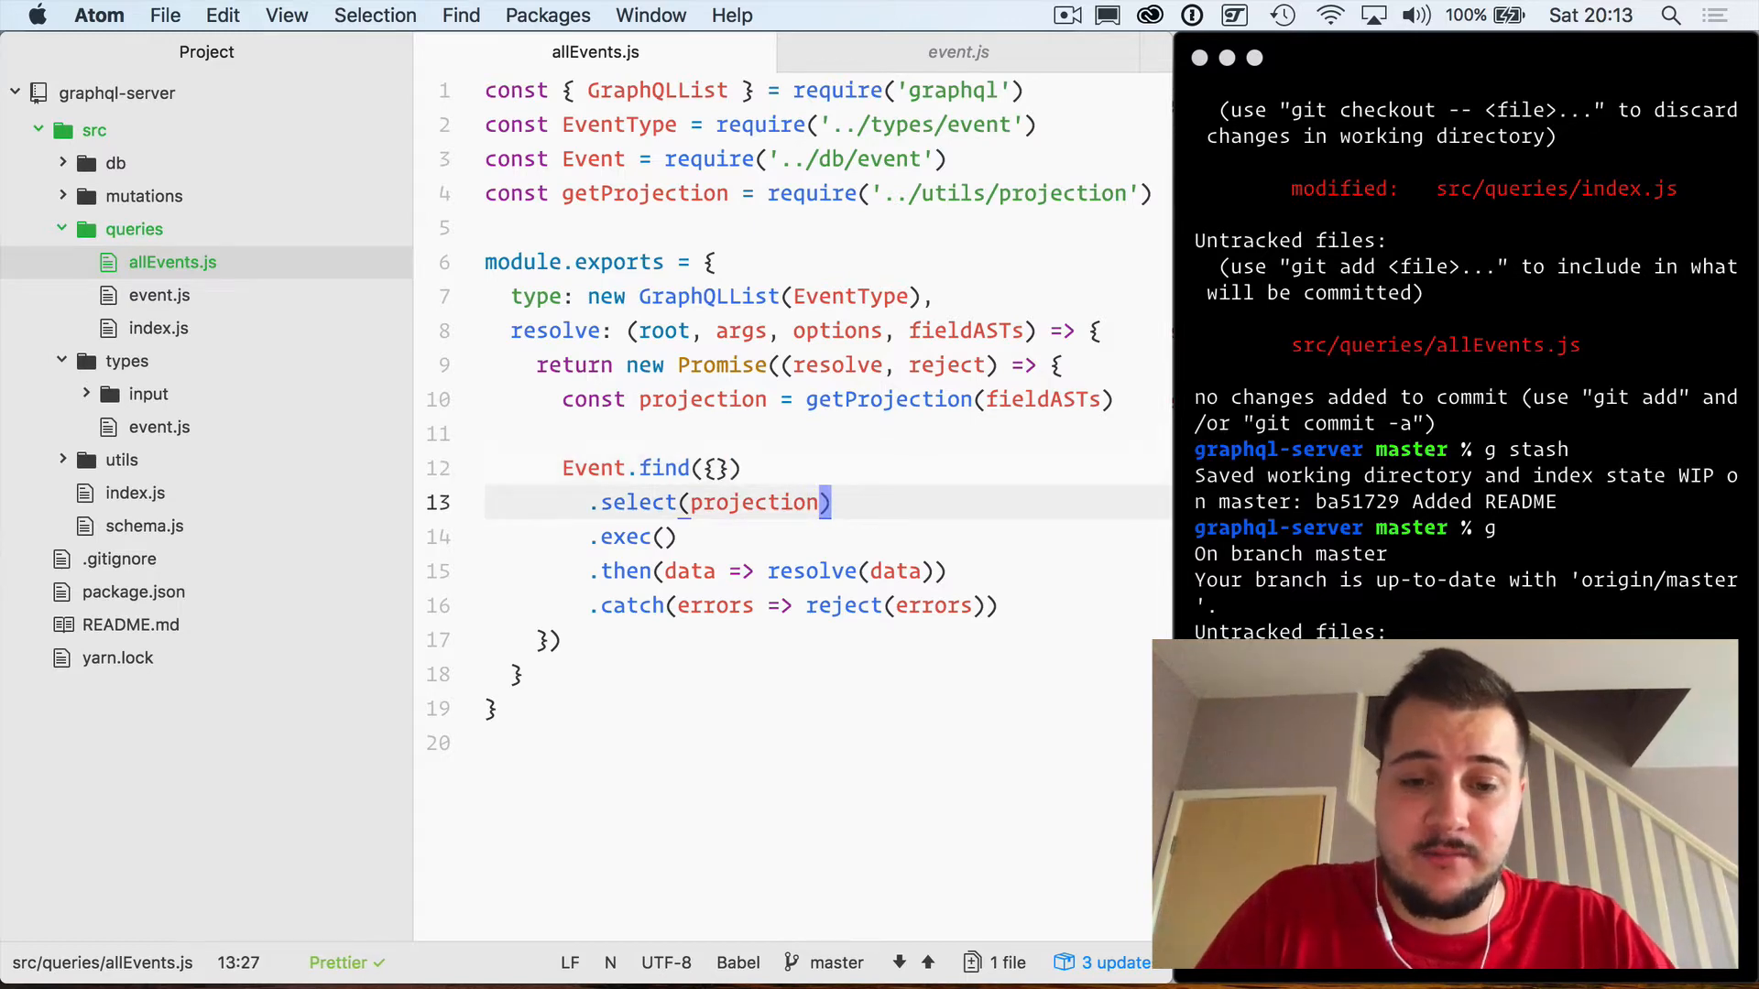
pyautogui.click(667, 537)
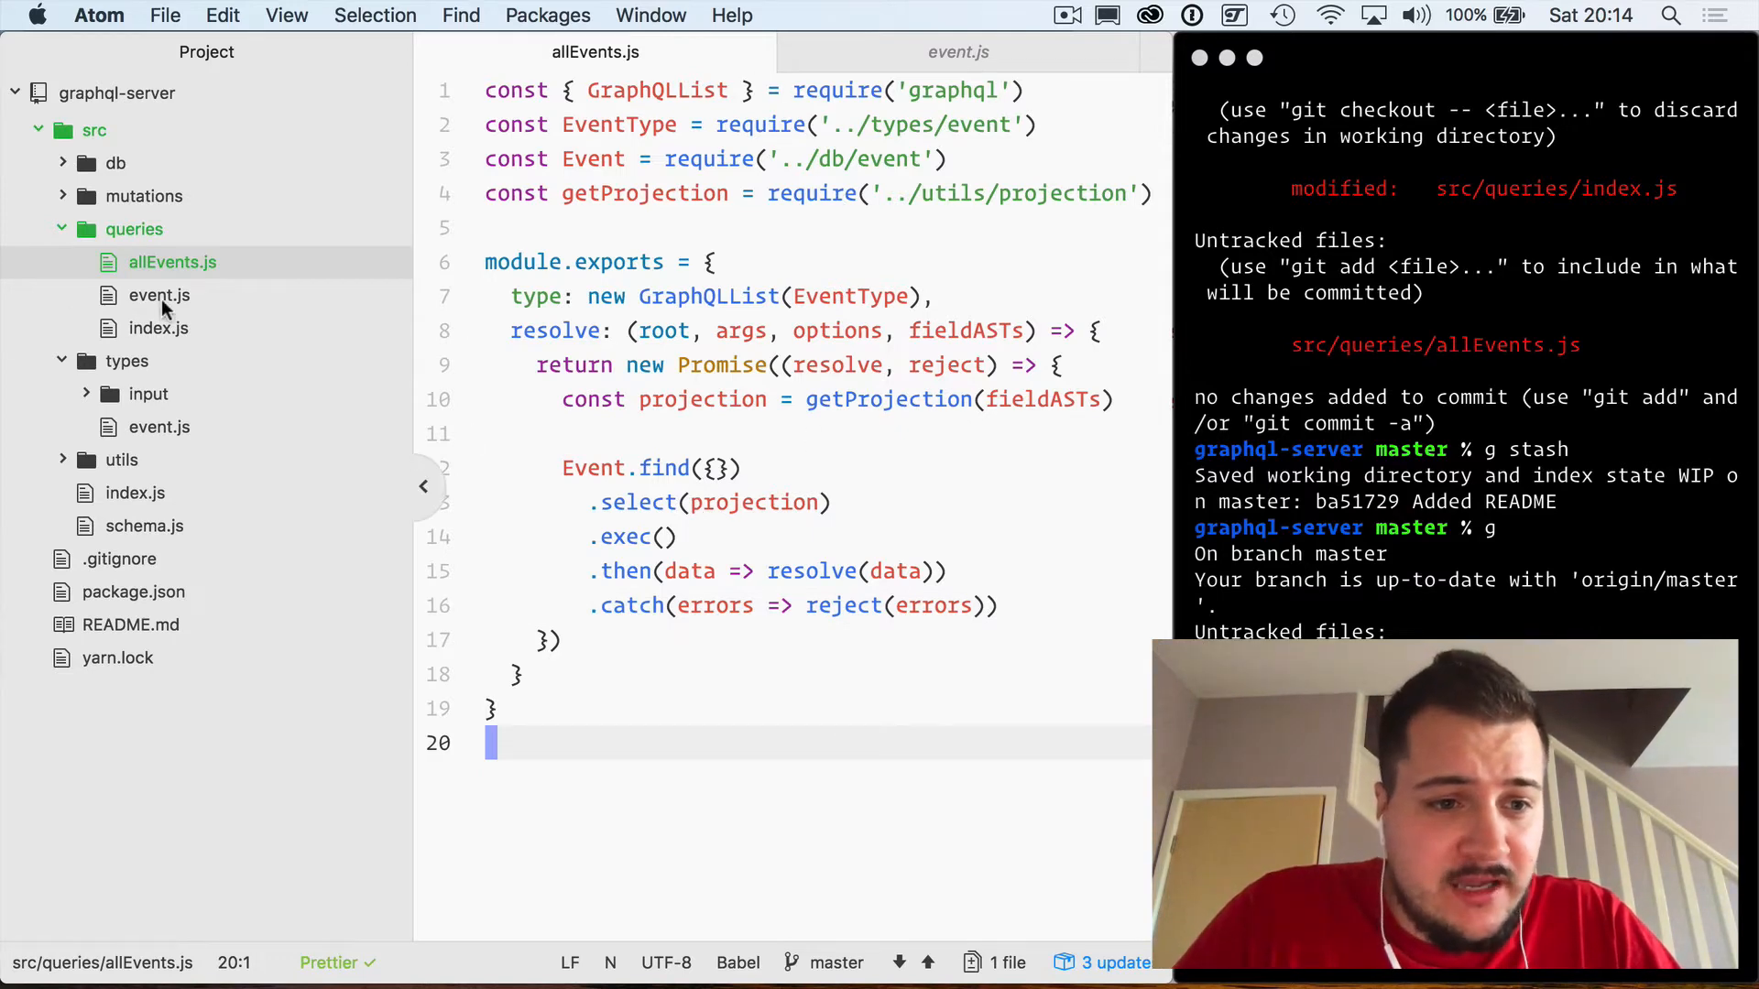
# Step: Require './allEvents' as allEvents in queries/index.js and add it to module.exports
pyautogui.click(158, 328)
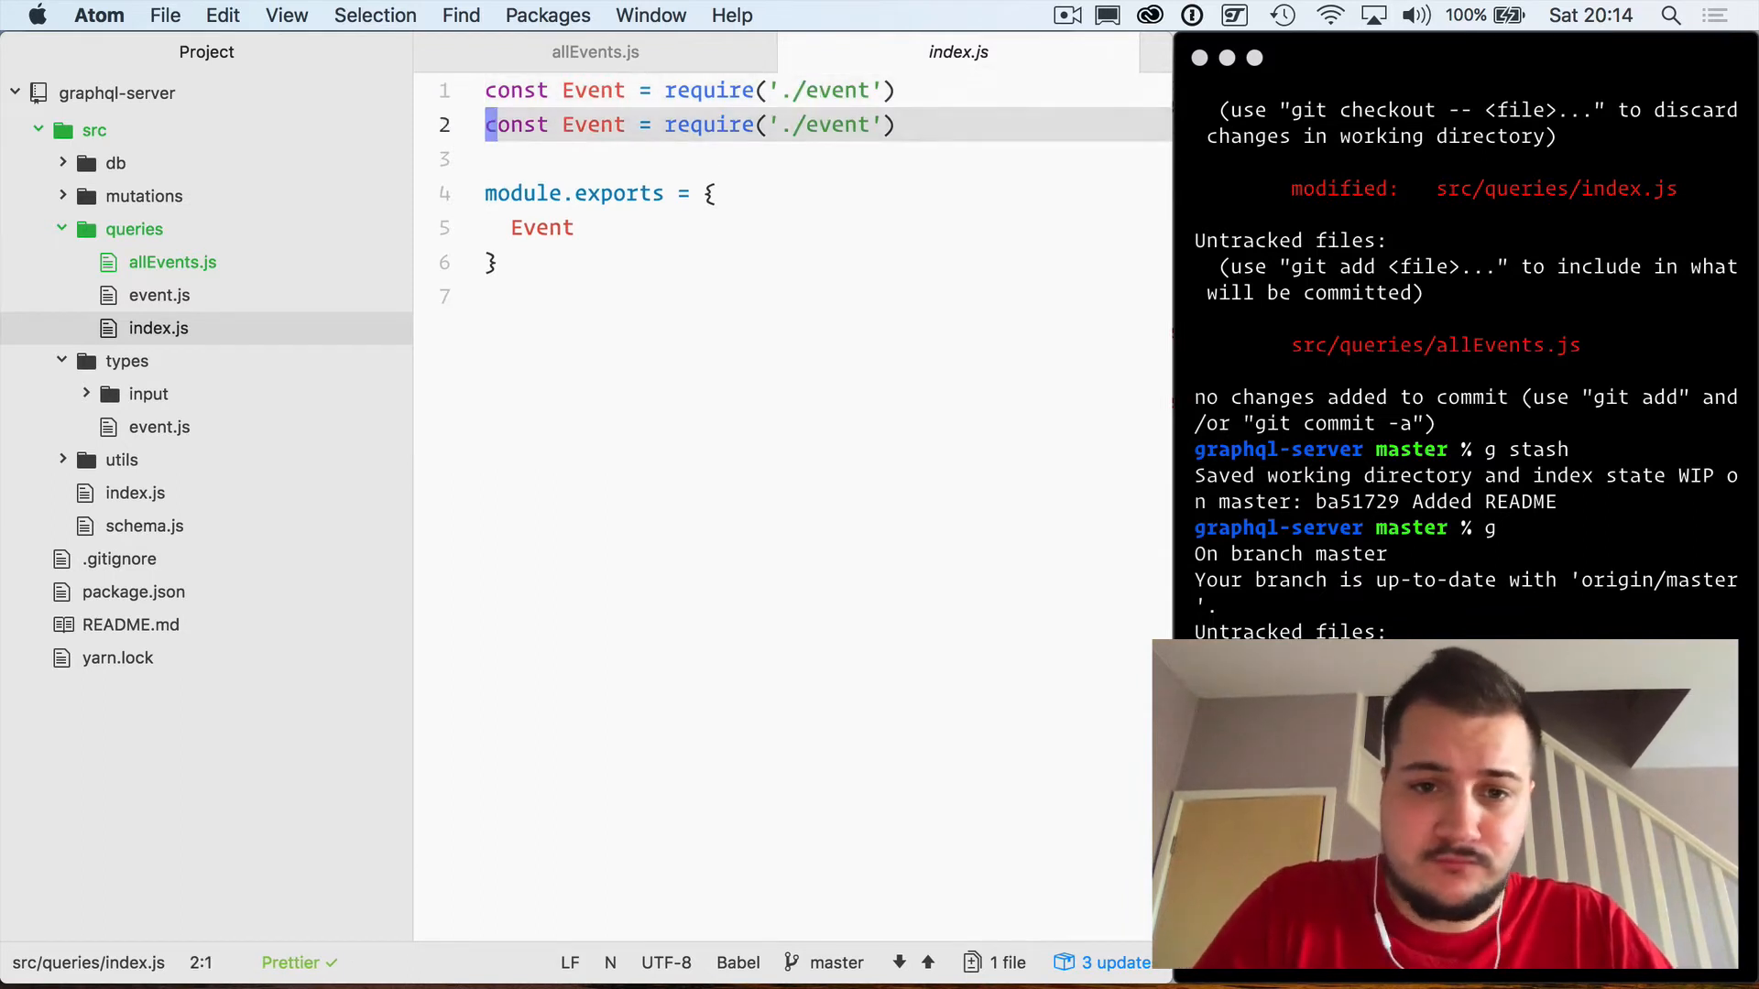
pyautogui.write('allE')
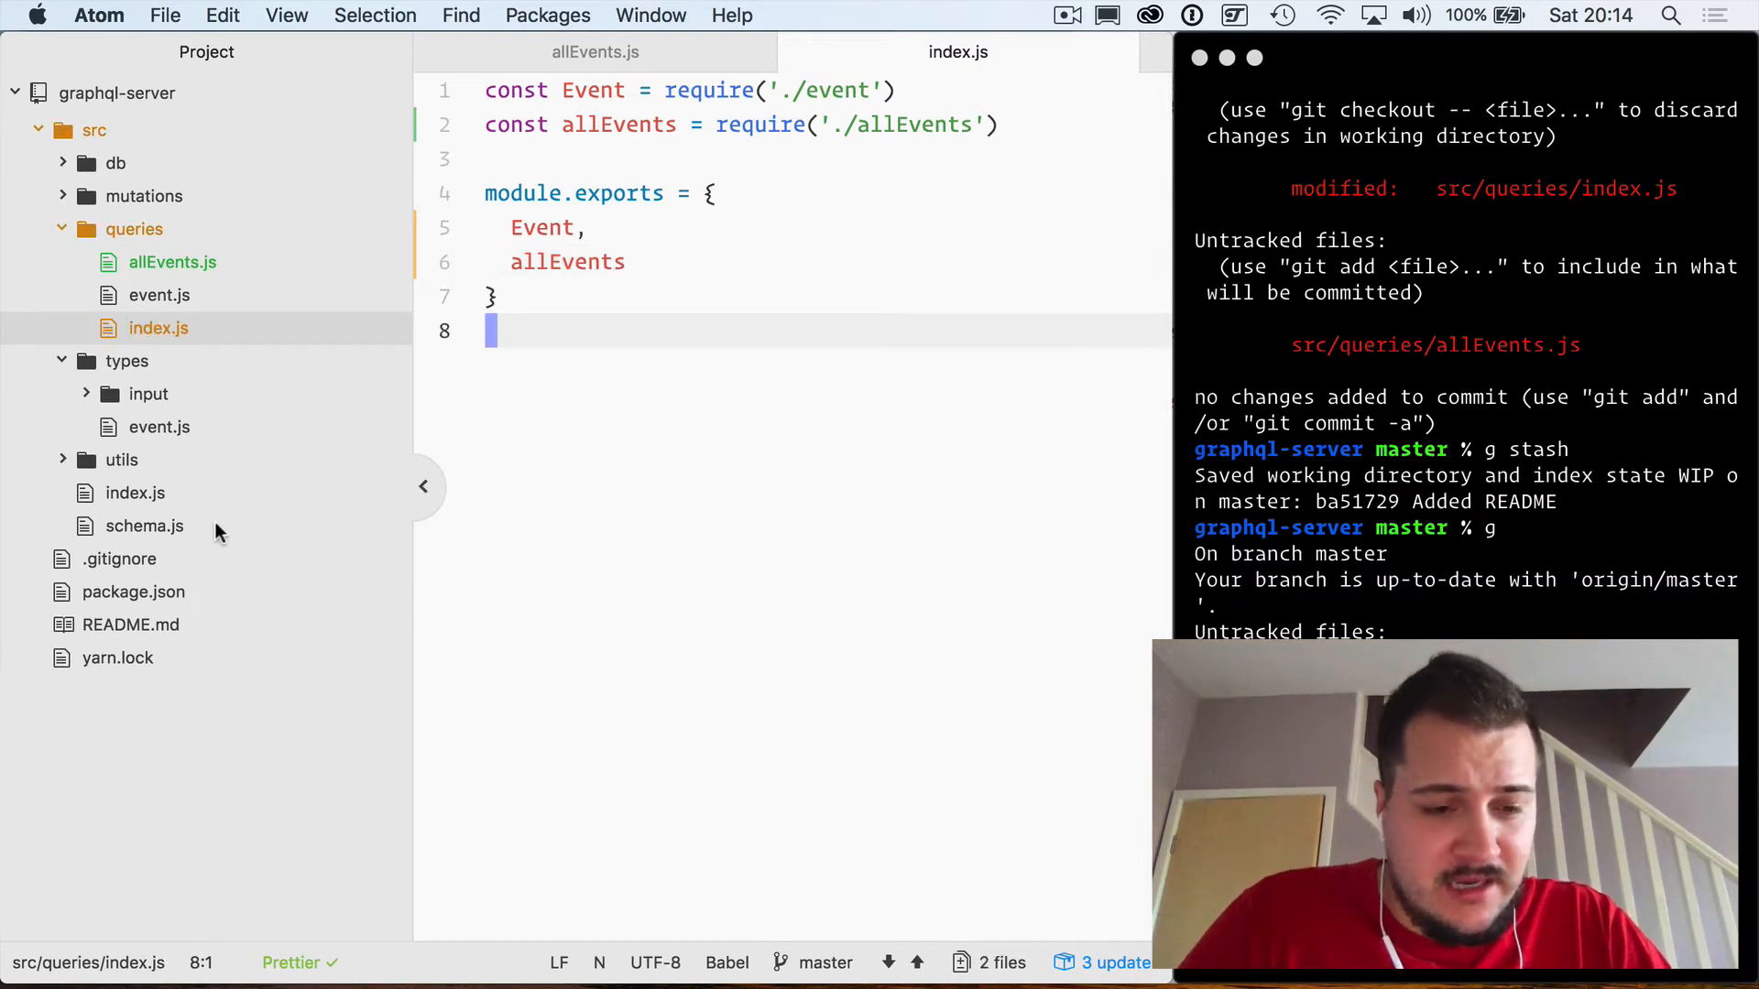
pyautogui.moveTo(739, 452)
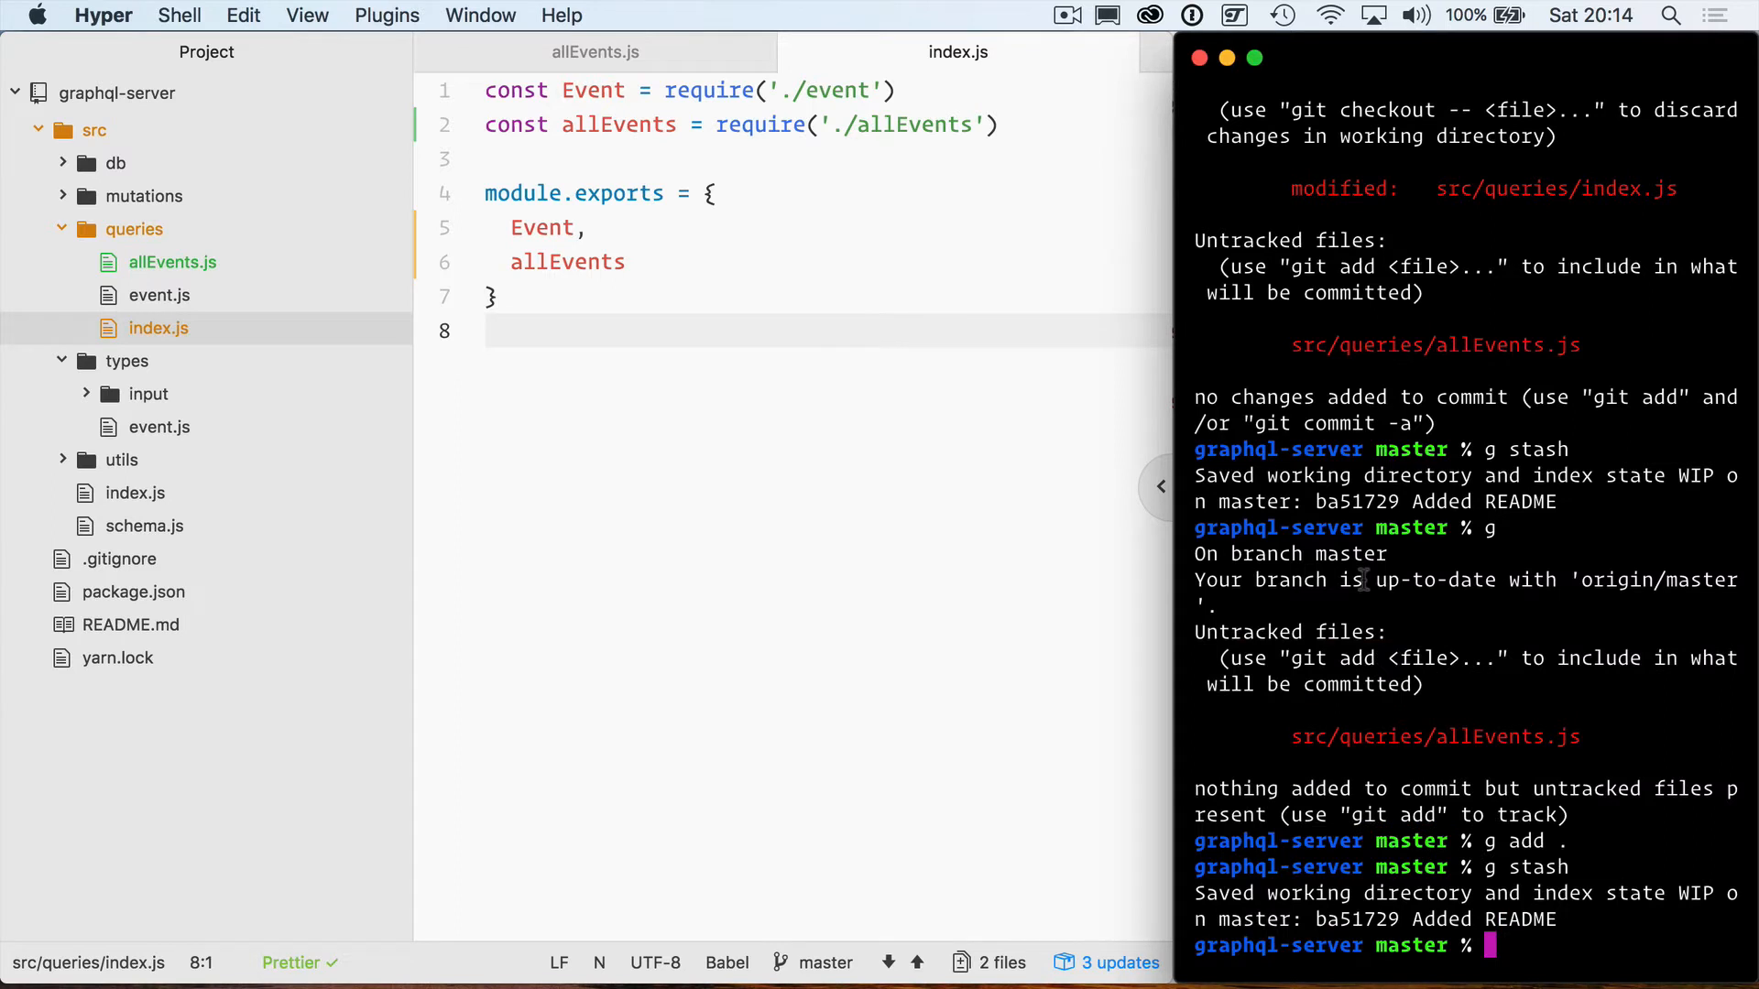
# Step: Stage and stash changes, run yarn add express, then open GraphiQL at localhost:5000/graphql
pyautogui.write('yarn ad express')
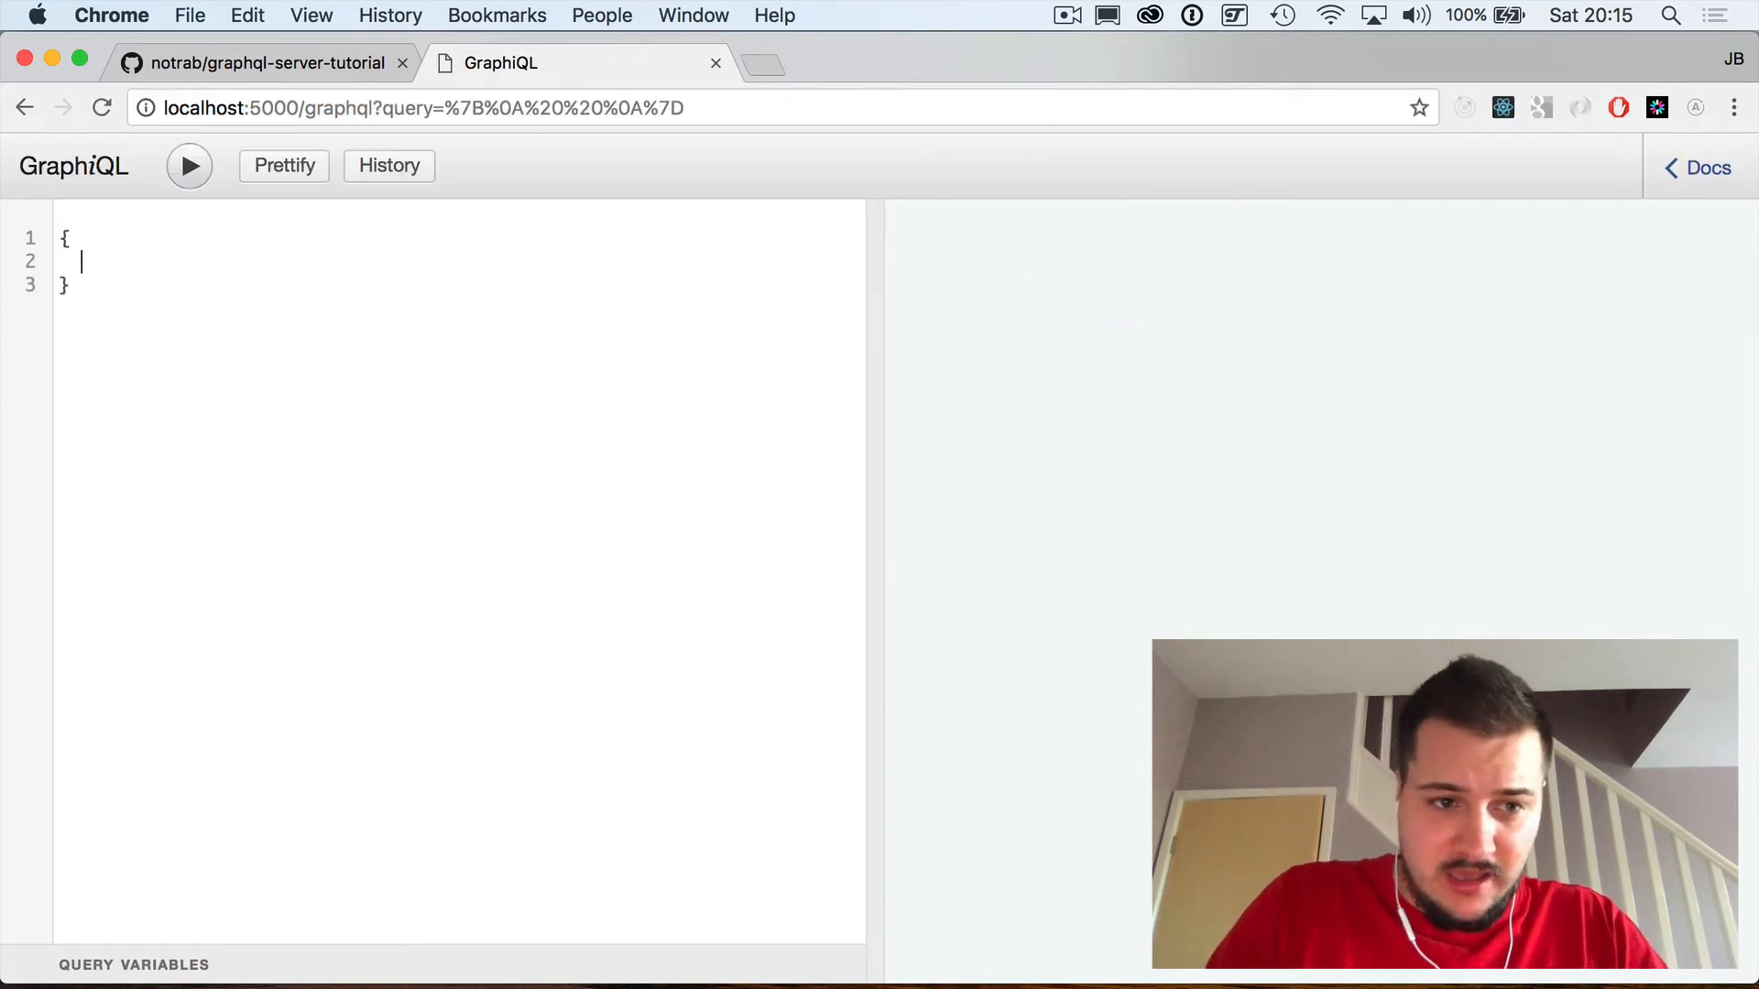
# Step: Run { allEvents { name } } in GraphiQL, checking the Event type in Atom
pyautogui.write('allEvents')
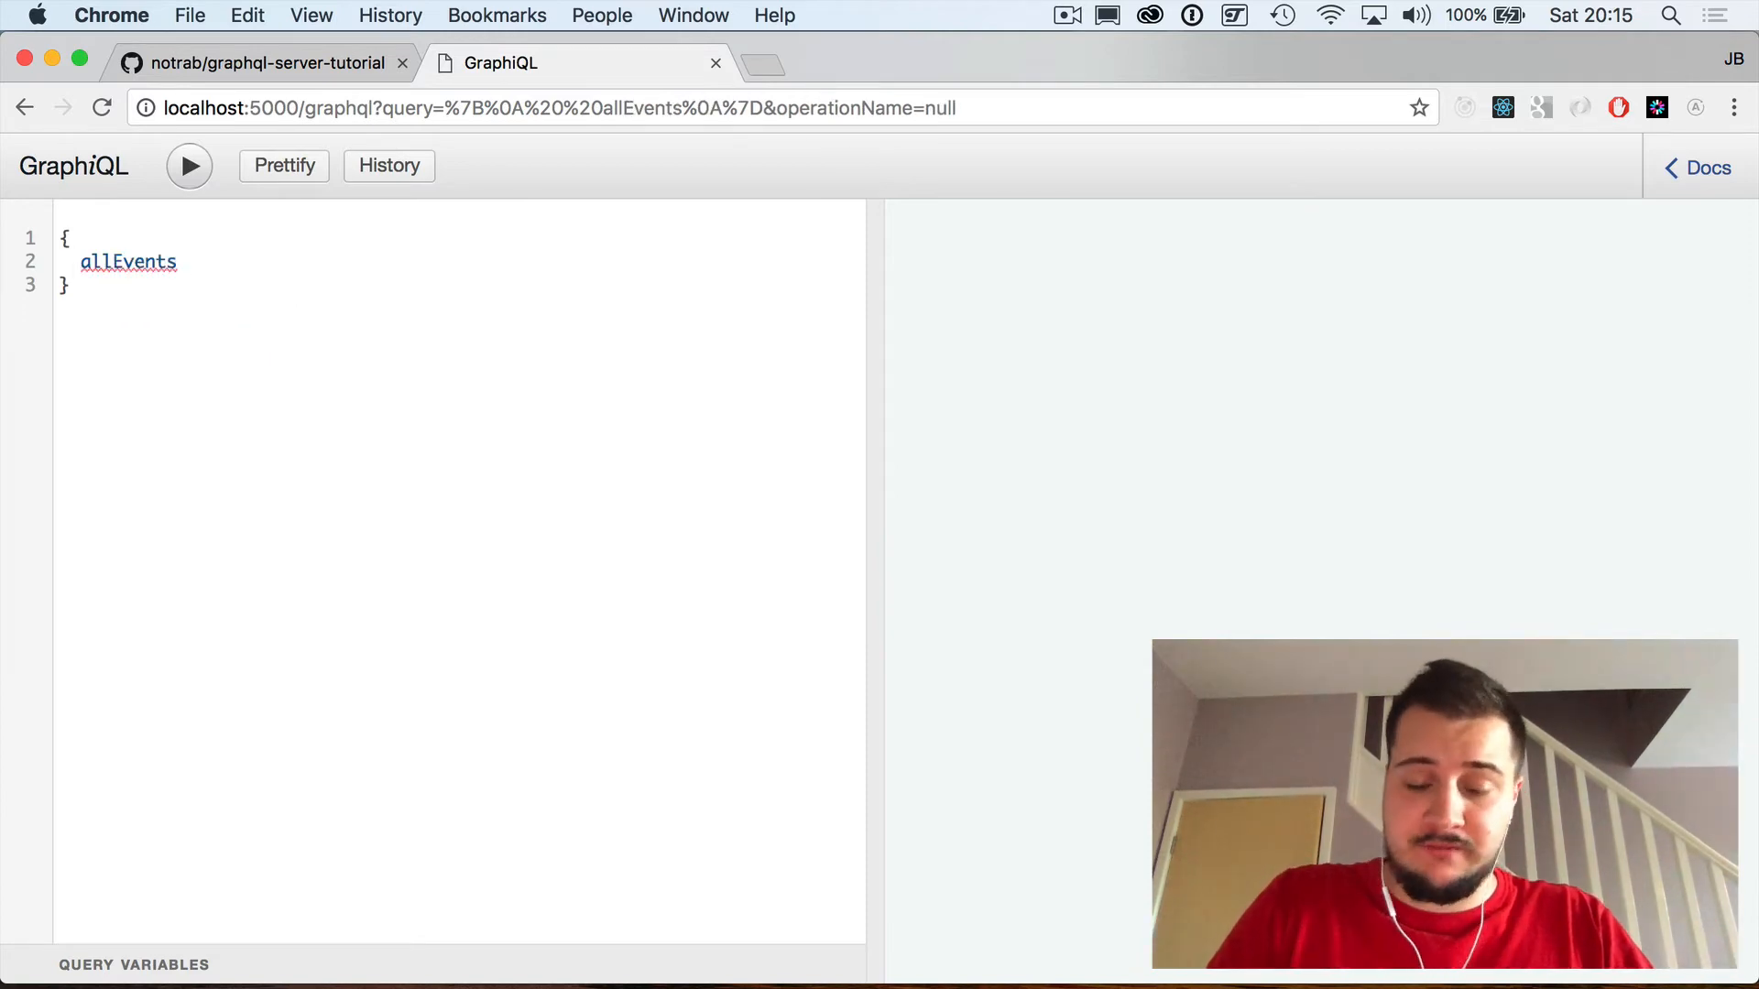
pyautogui.write('{ name')
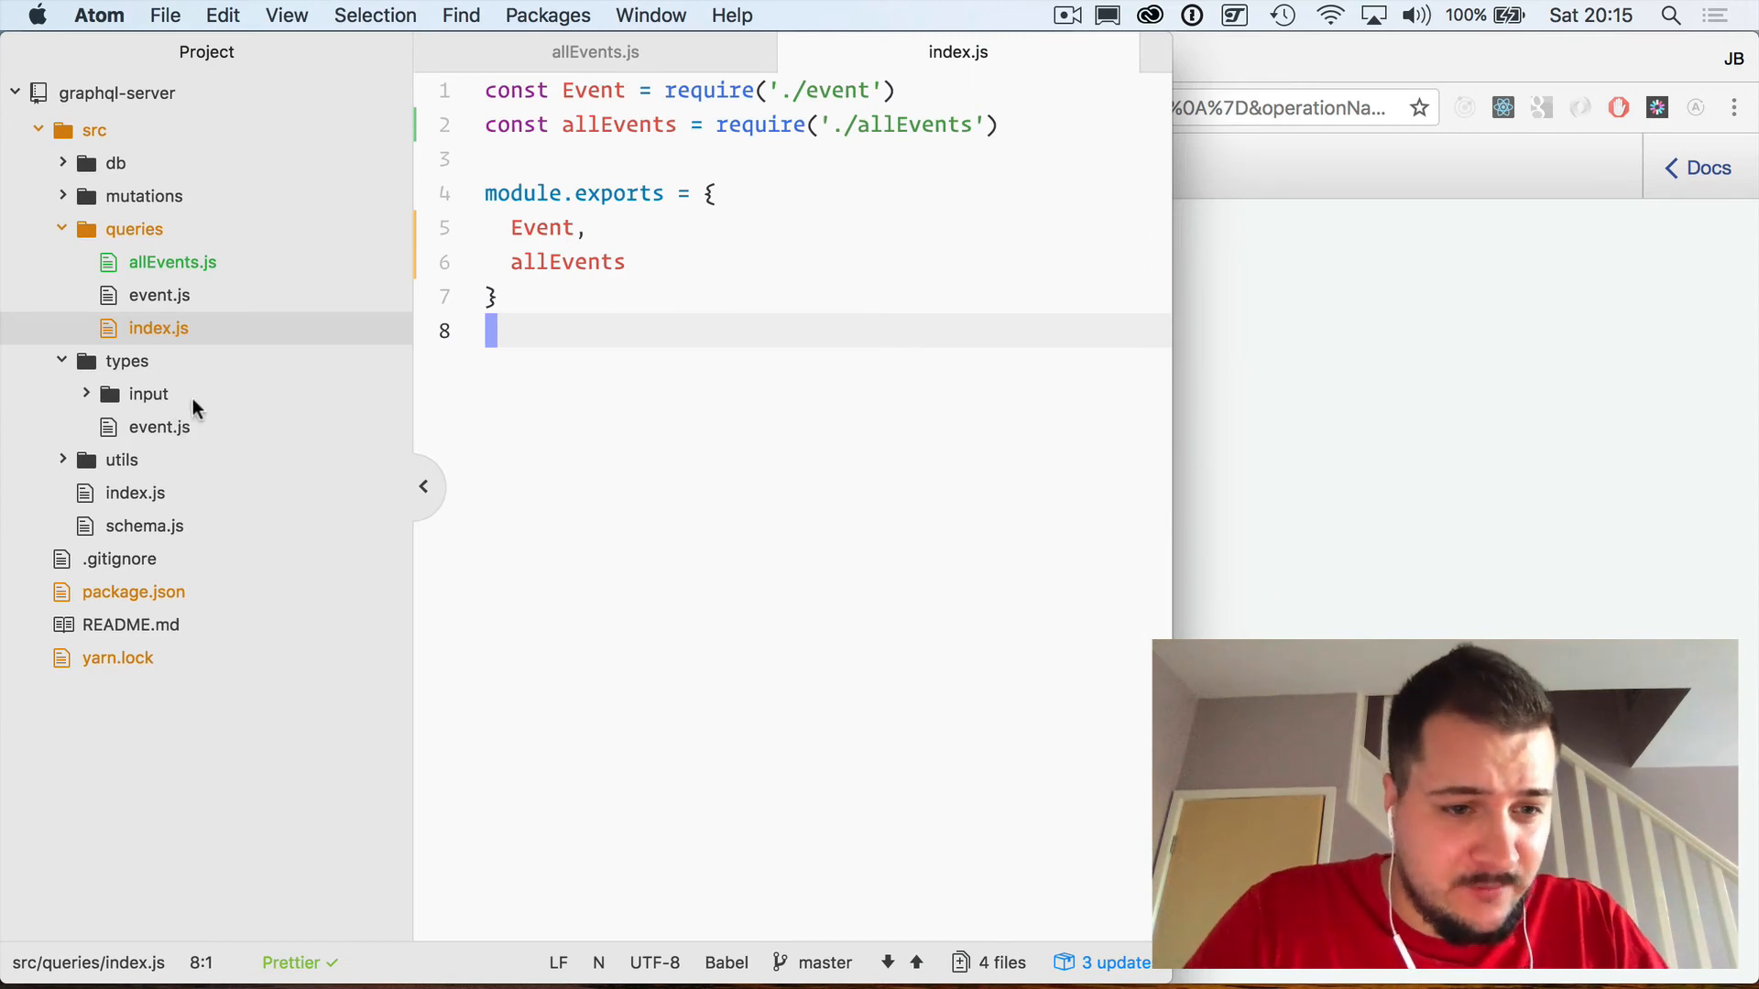
pyautogui.click(159, 427)
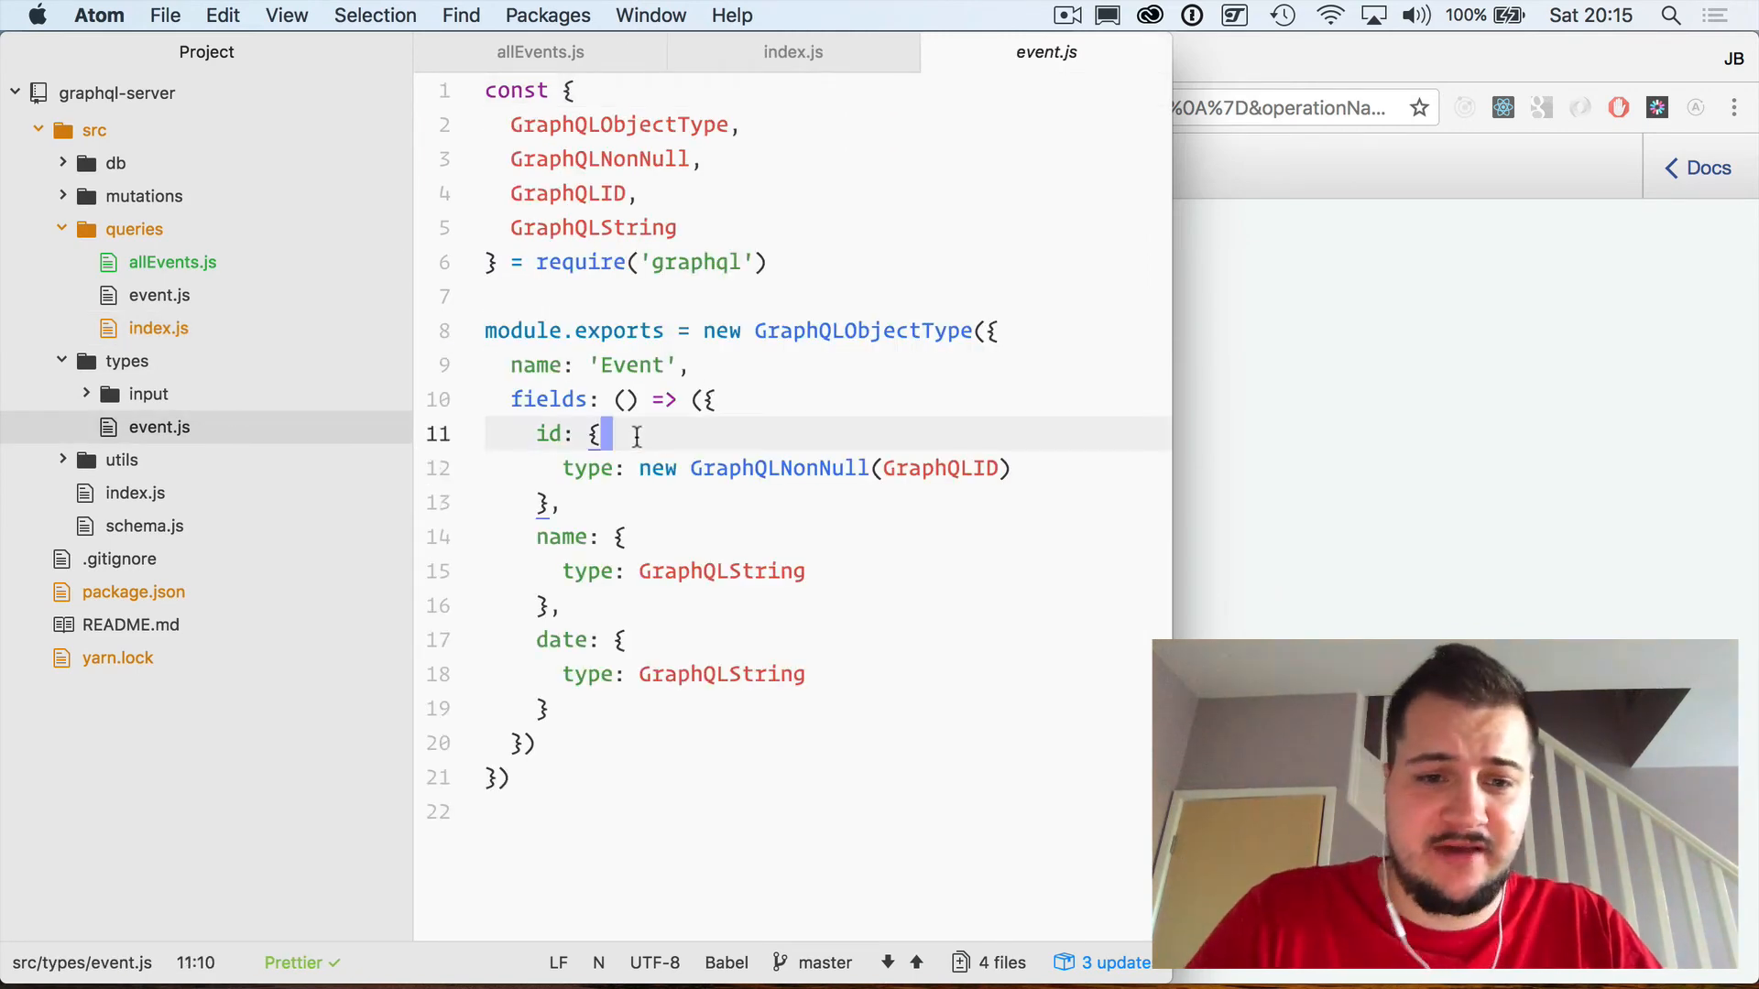
pyautogui.click(553, 709)
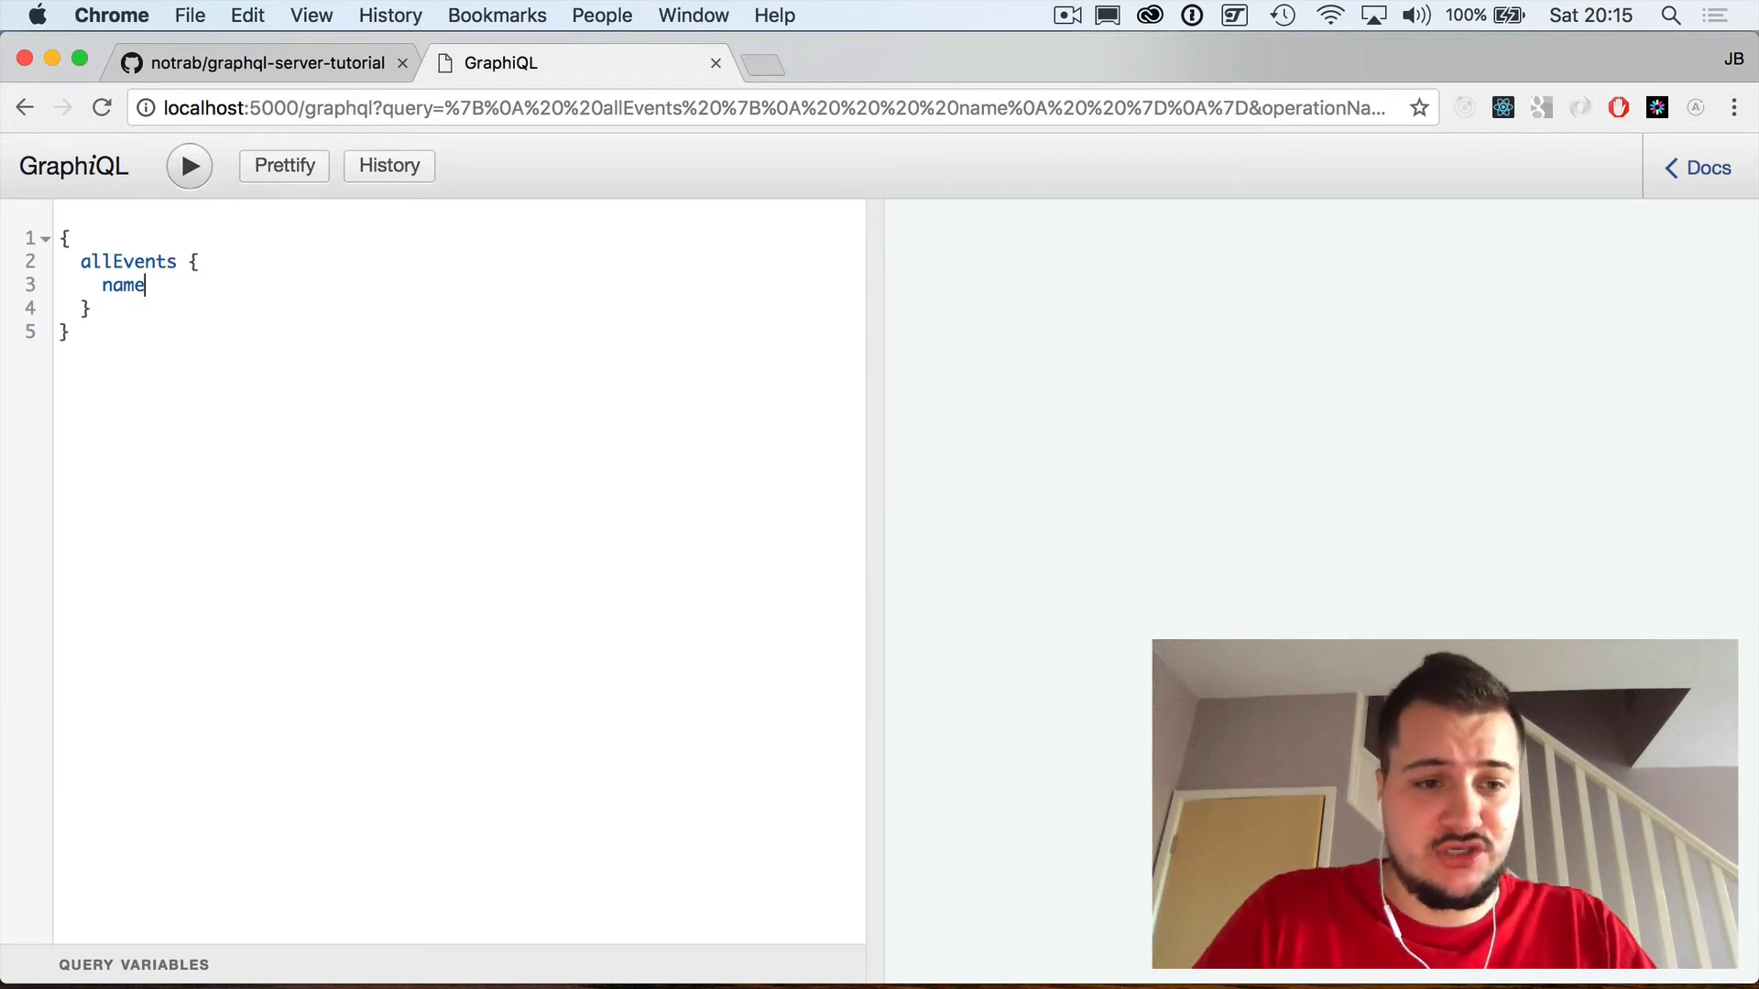
pyautogui.click(189, 166)
pyautogui.write('c')
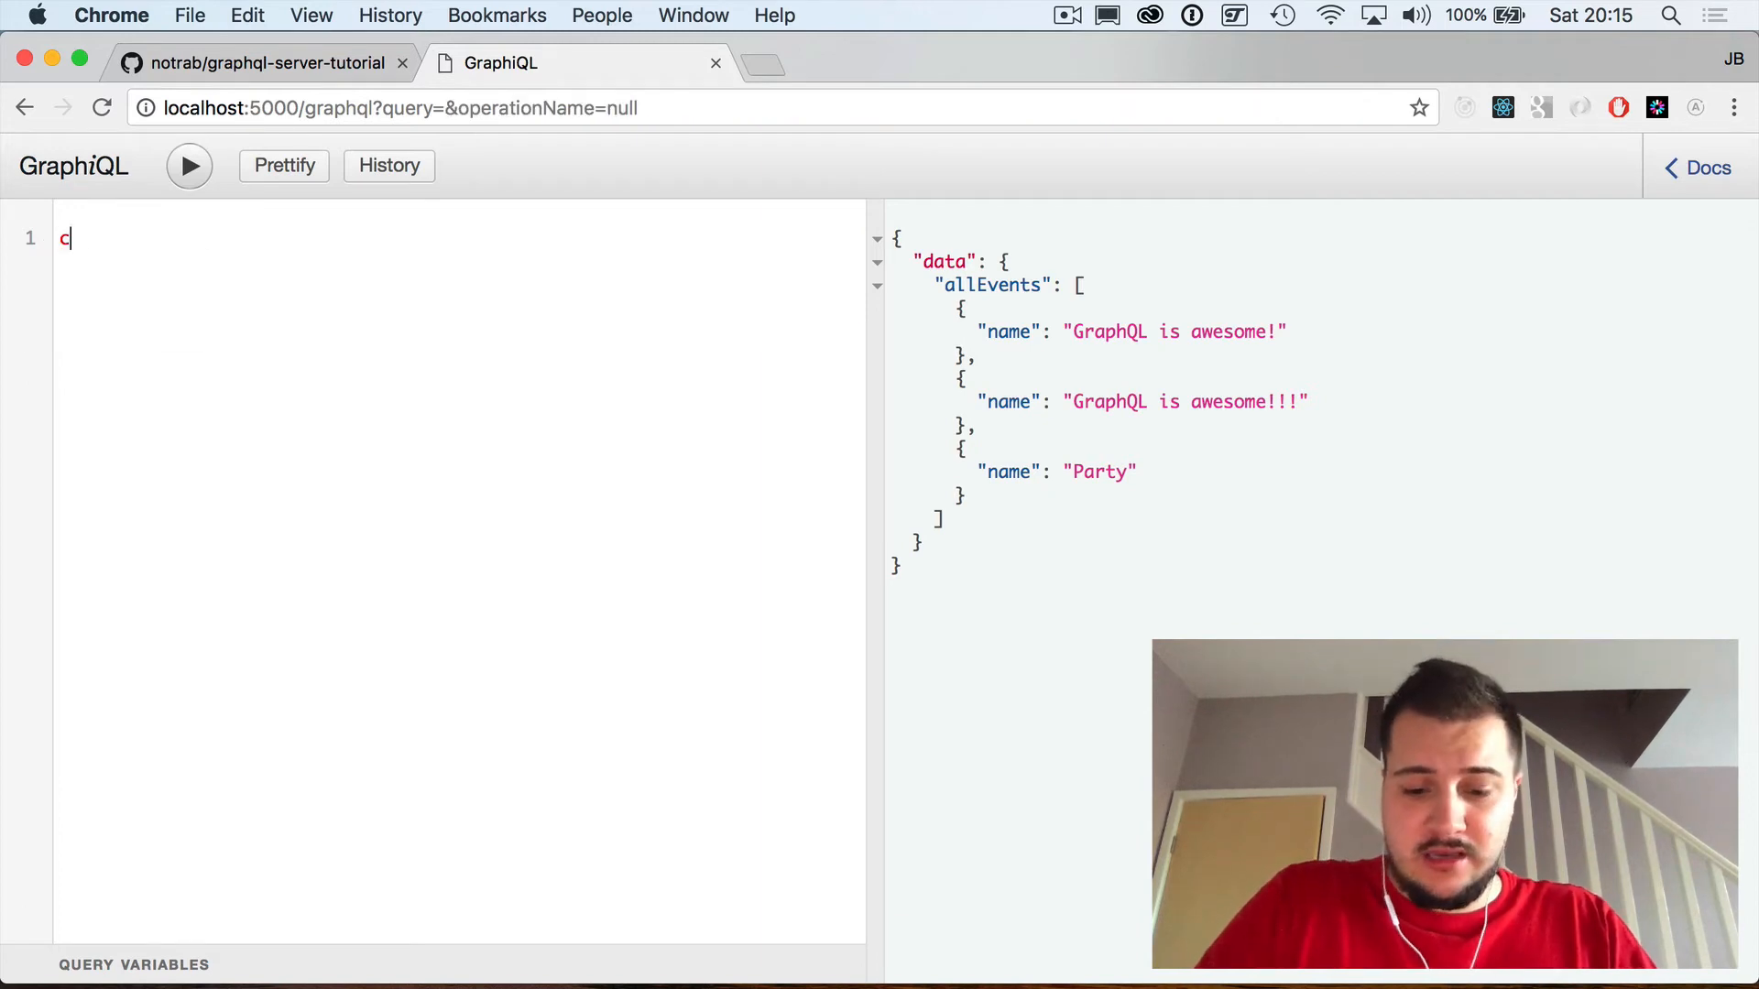
# Step: Run a createEvent mutation adding an event named 'Get all my events'
pyautogui.write('reateEvent(data:{')
pyautogui.write('name:"')
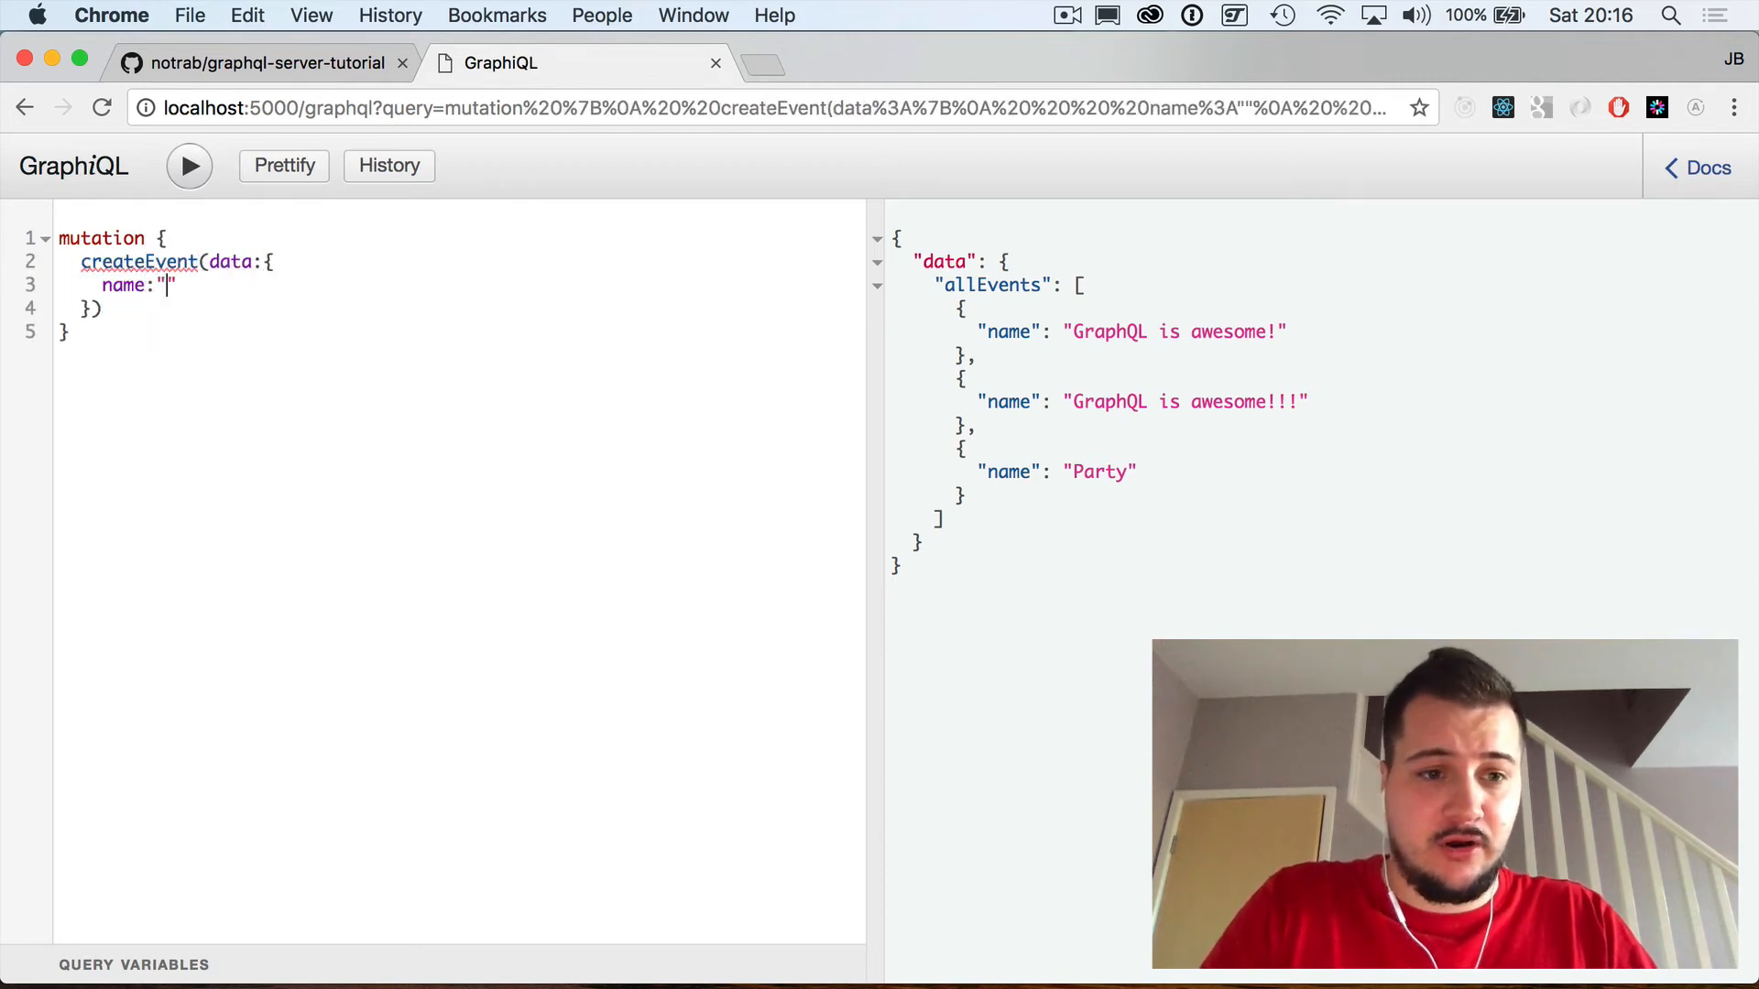
pyautogui.write('Get')
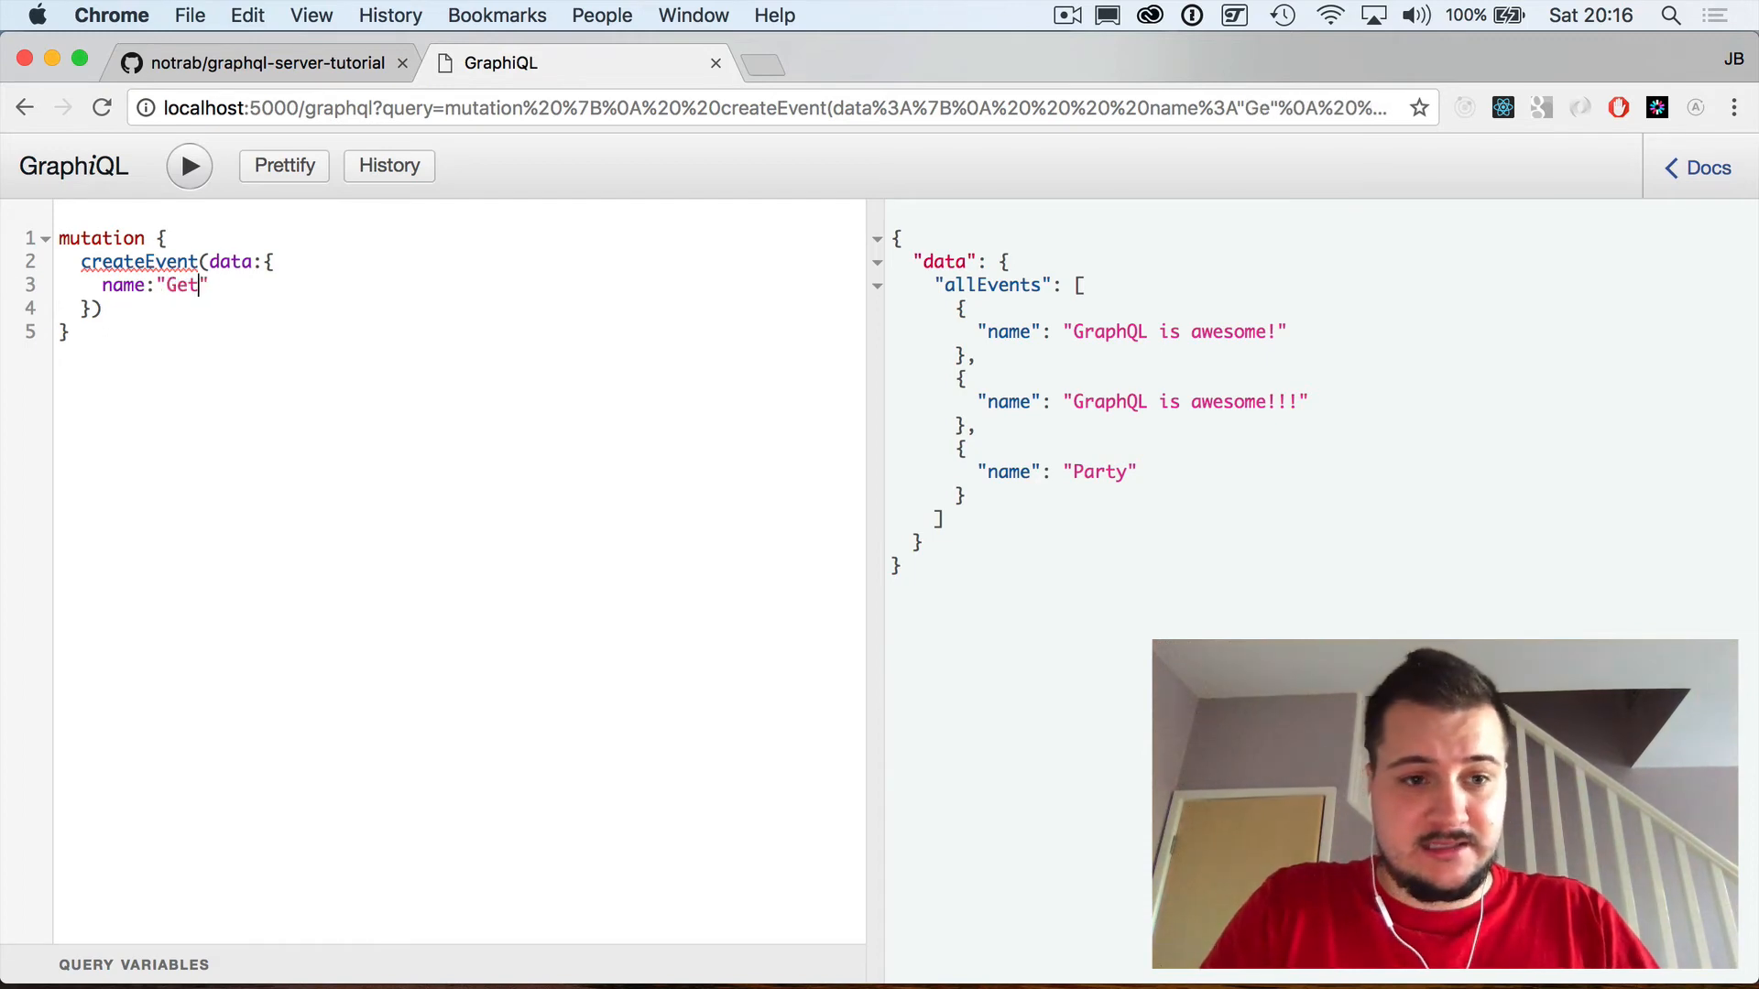
pyautogui.write('all my events')
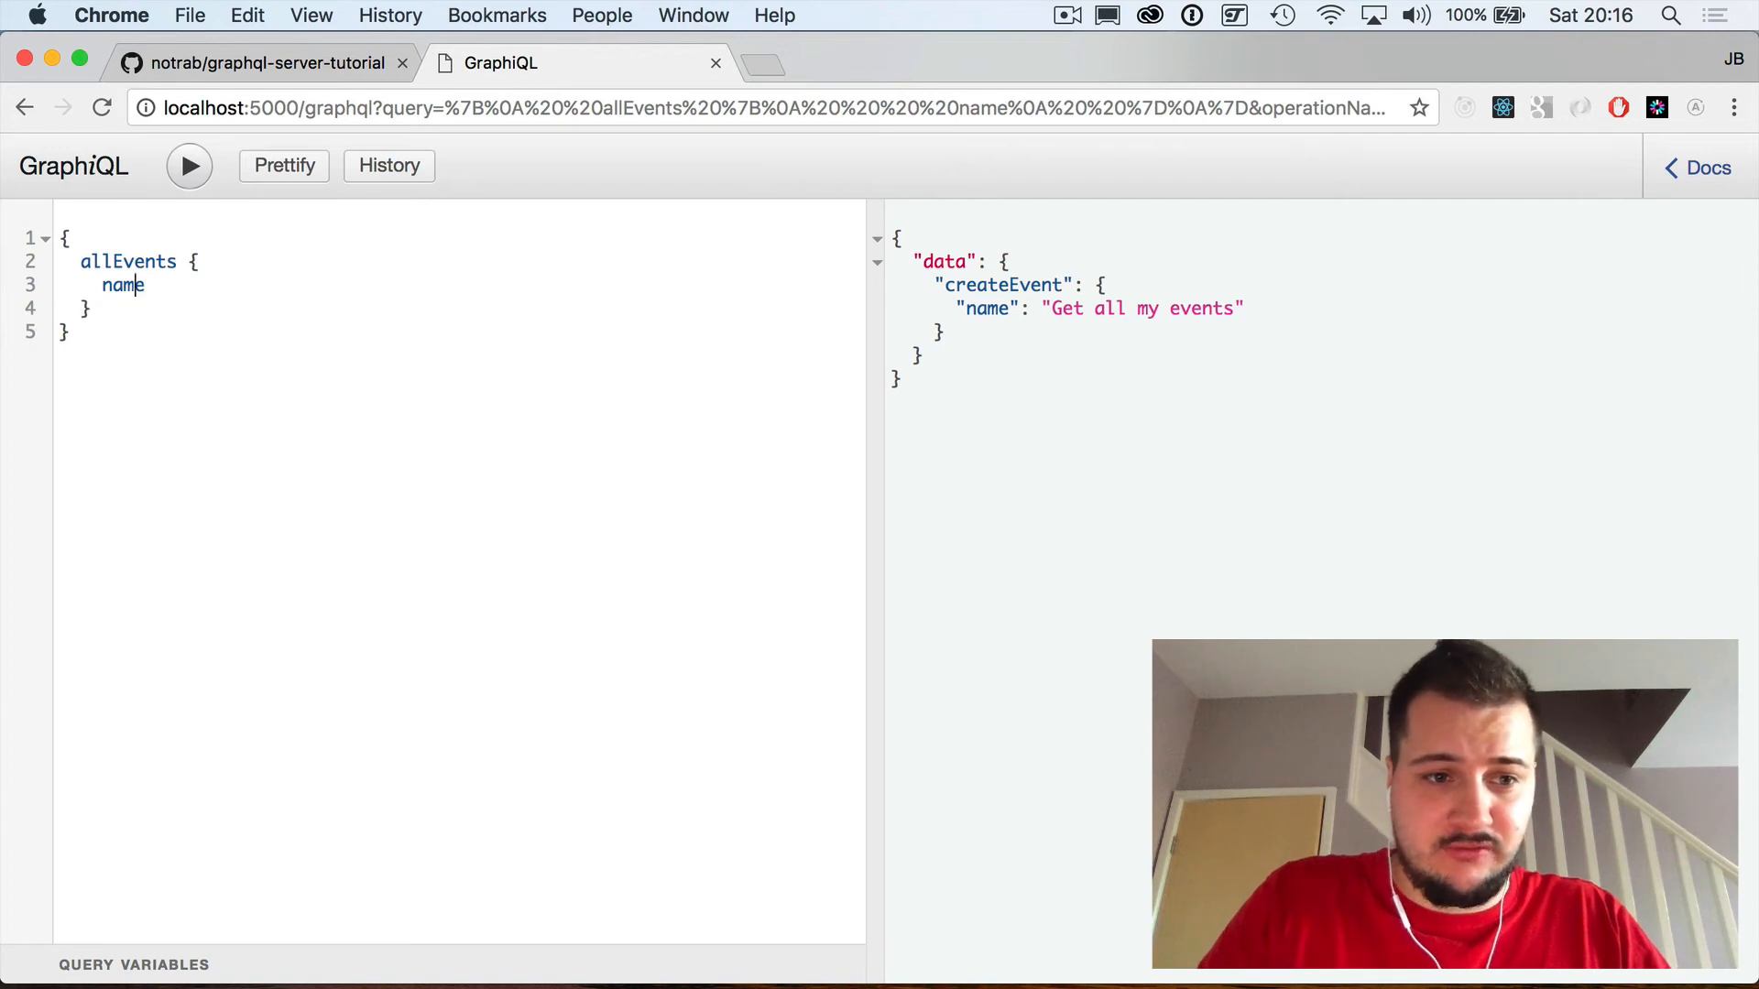
# Step: Add id to the allEvents query, run it, and select the first event's id
pyautogui.write('id')
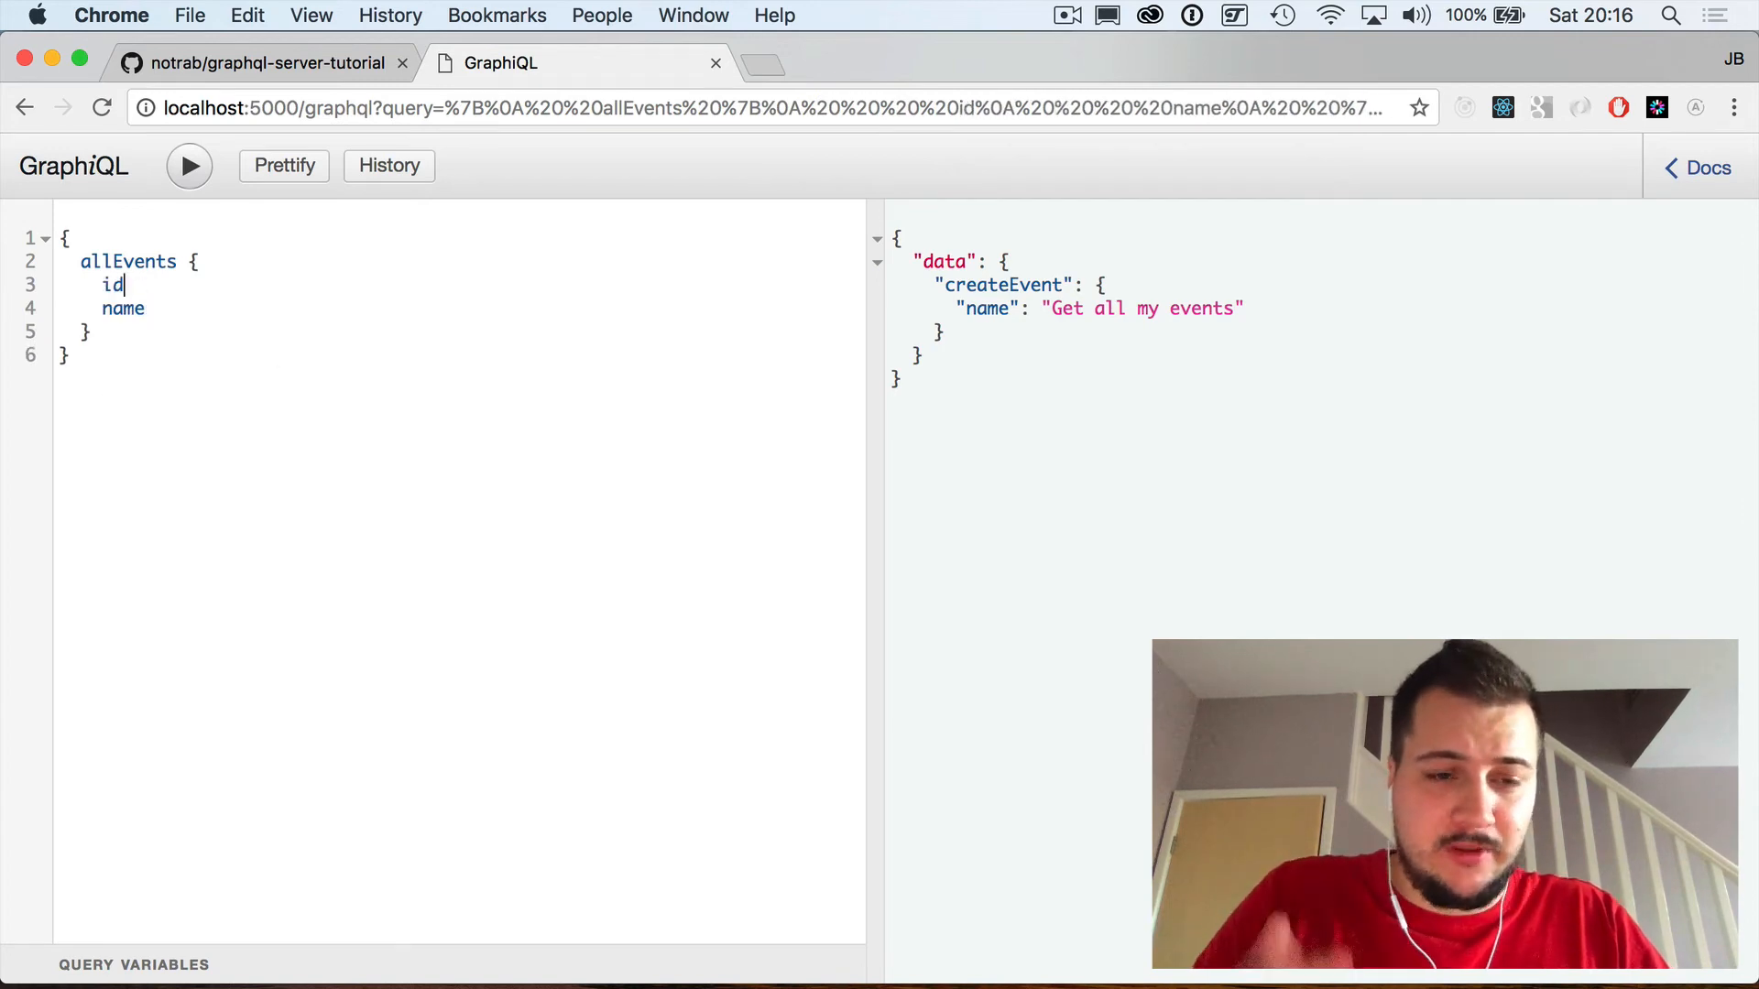
pyautogui.click(189, 165)
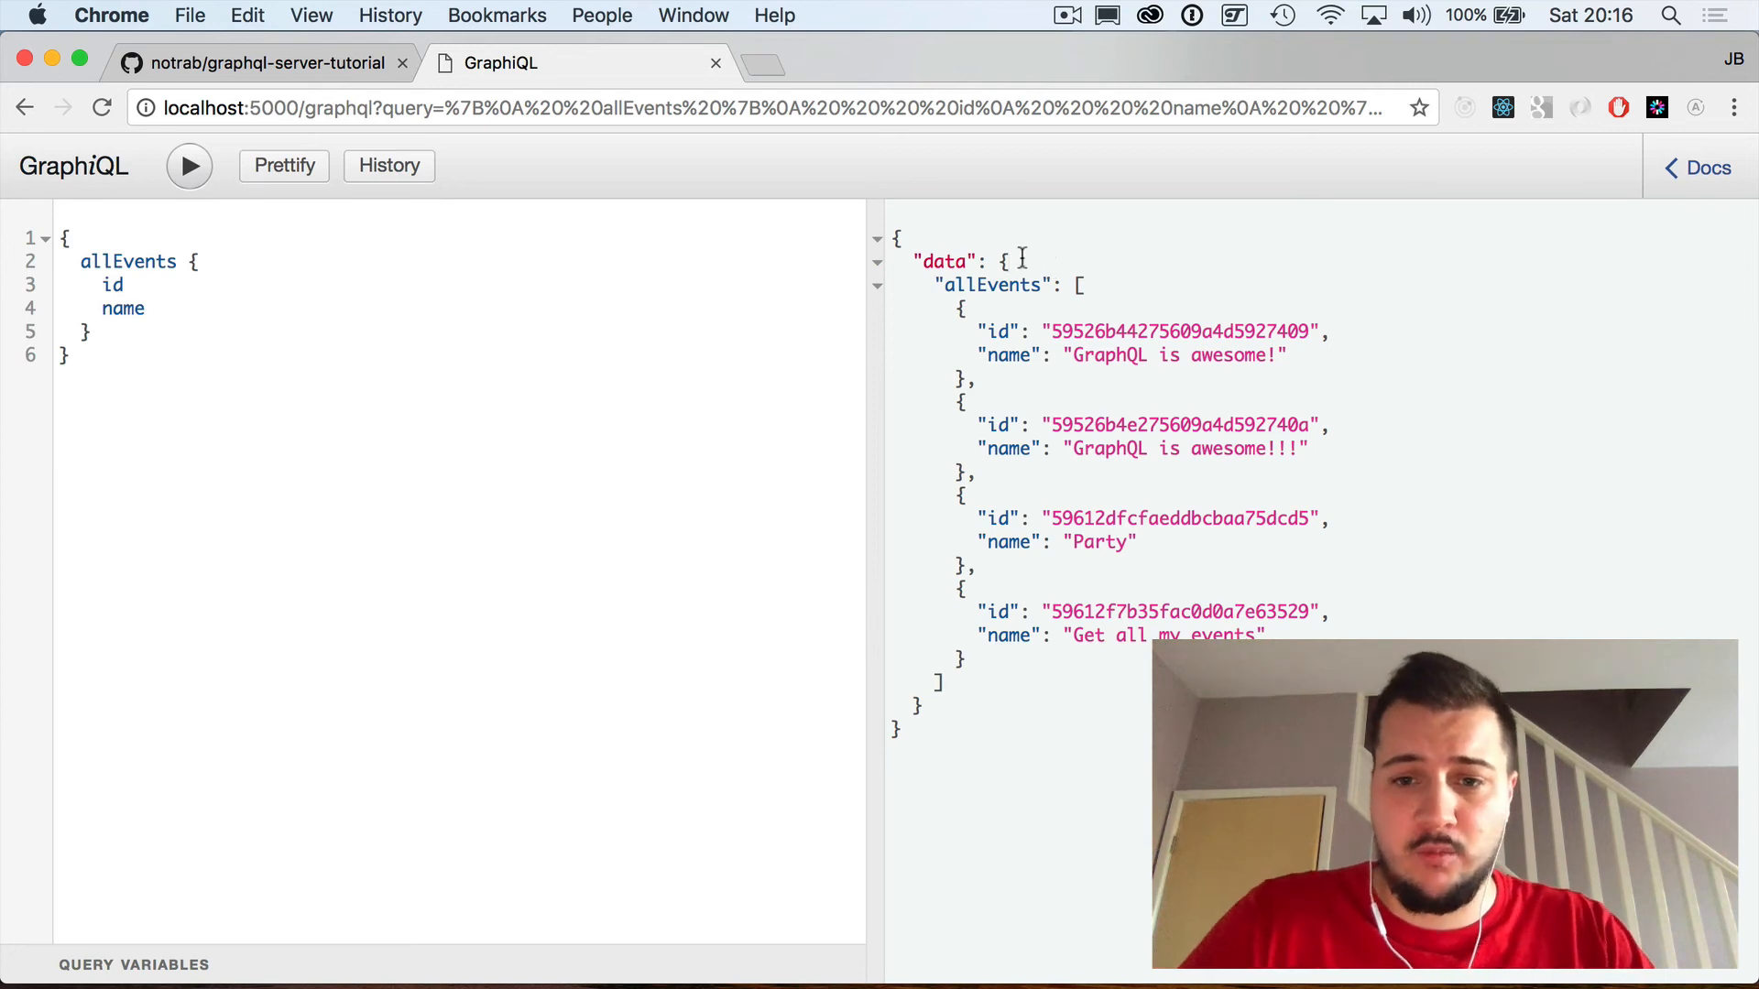
pyautogui.doubleClick(992, 285)
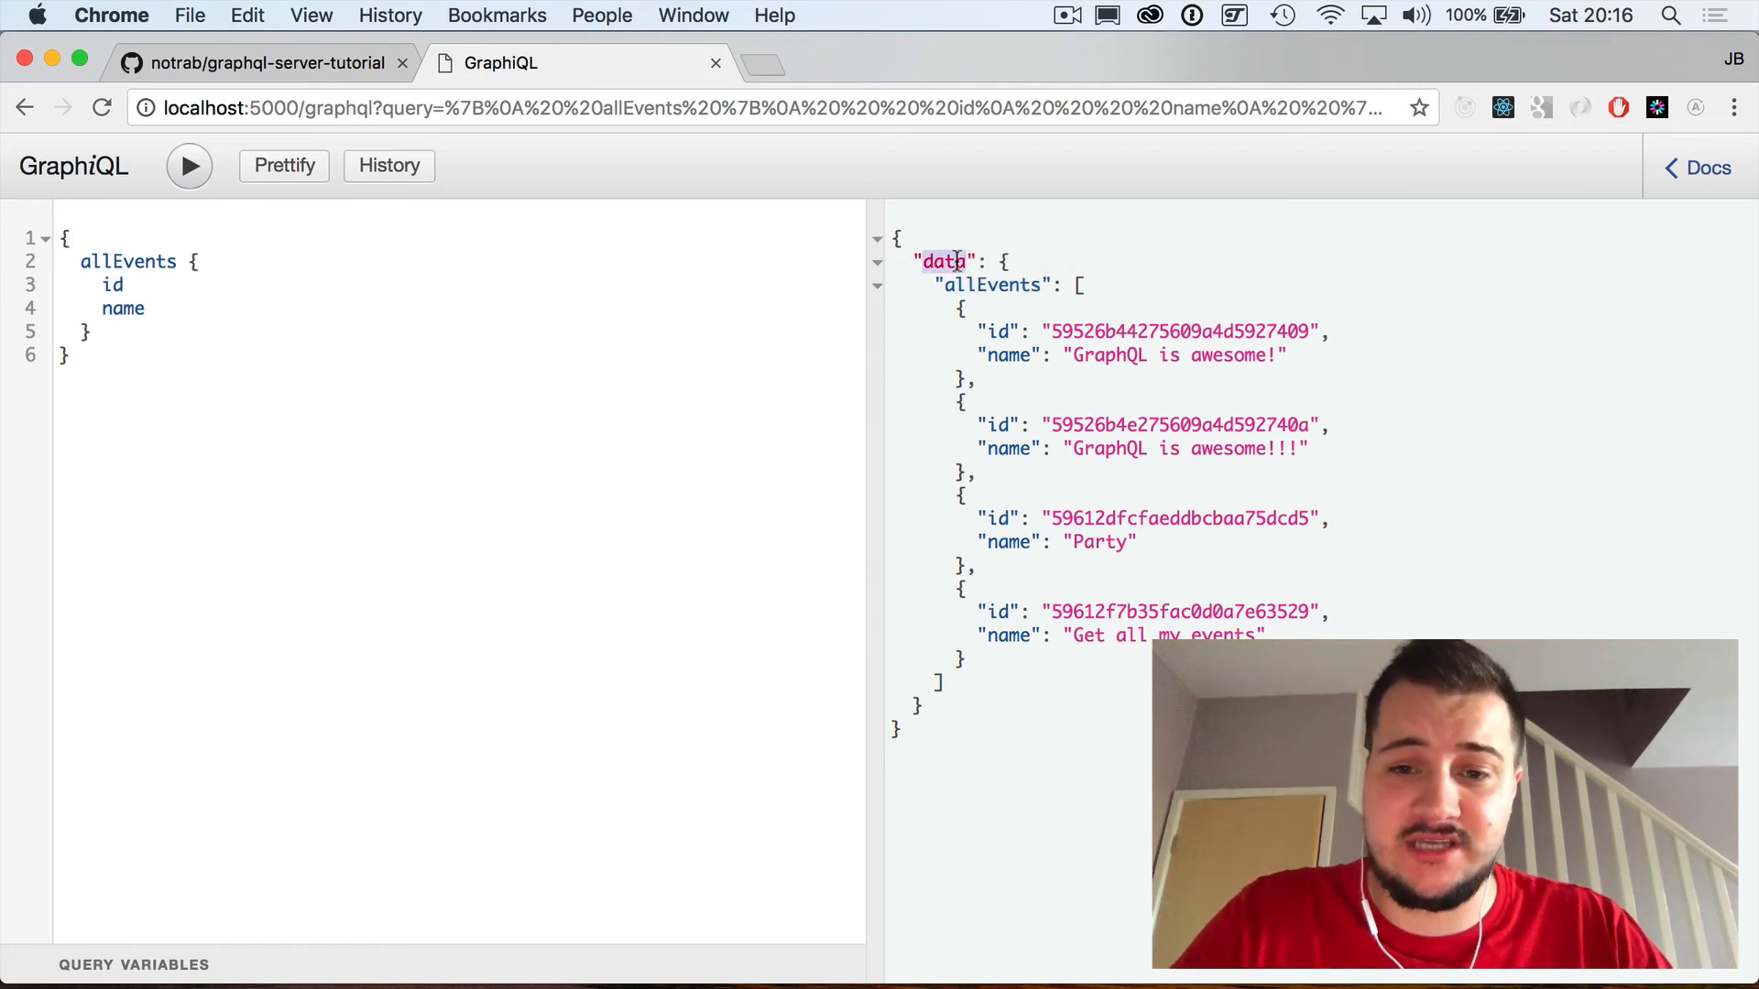
pyautogui.doubleClick(1179, 332)
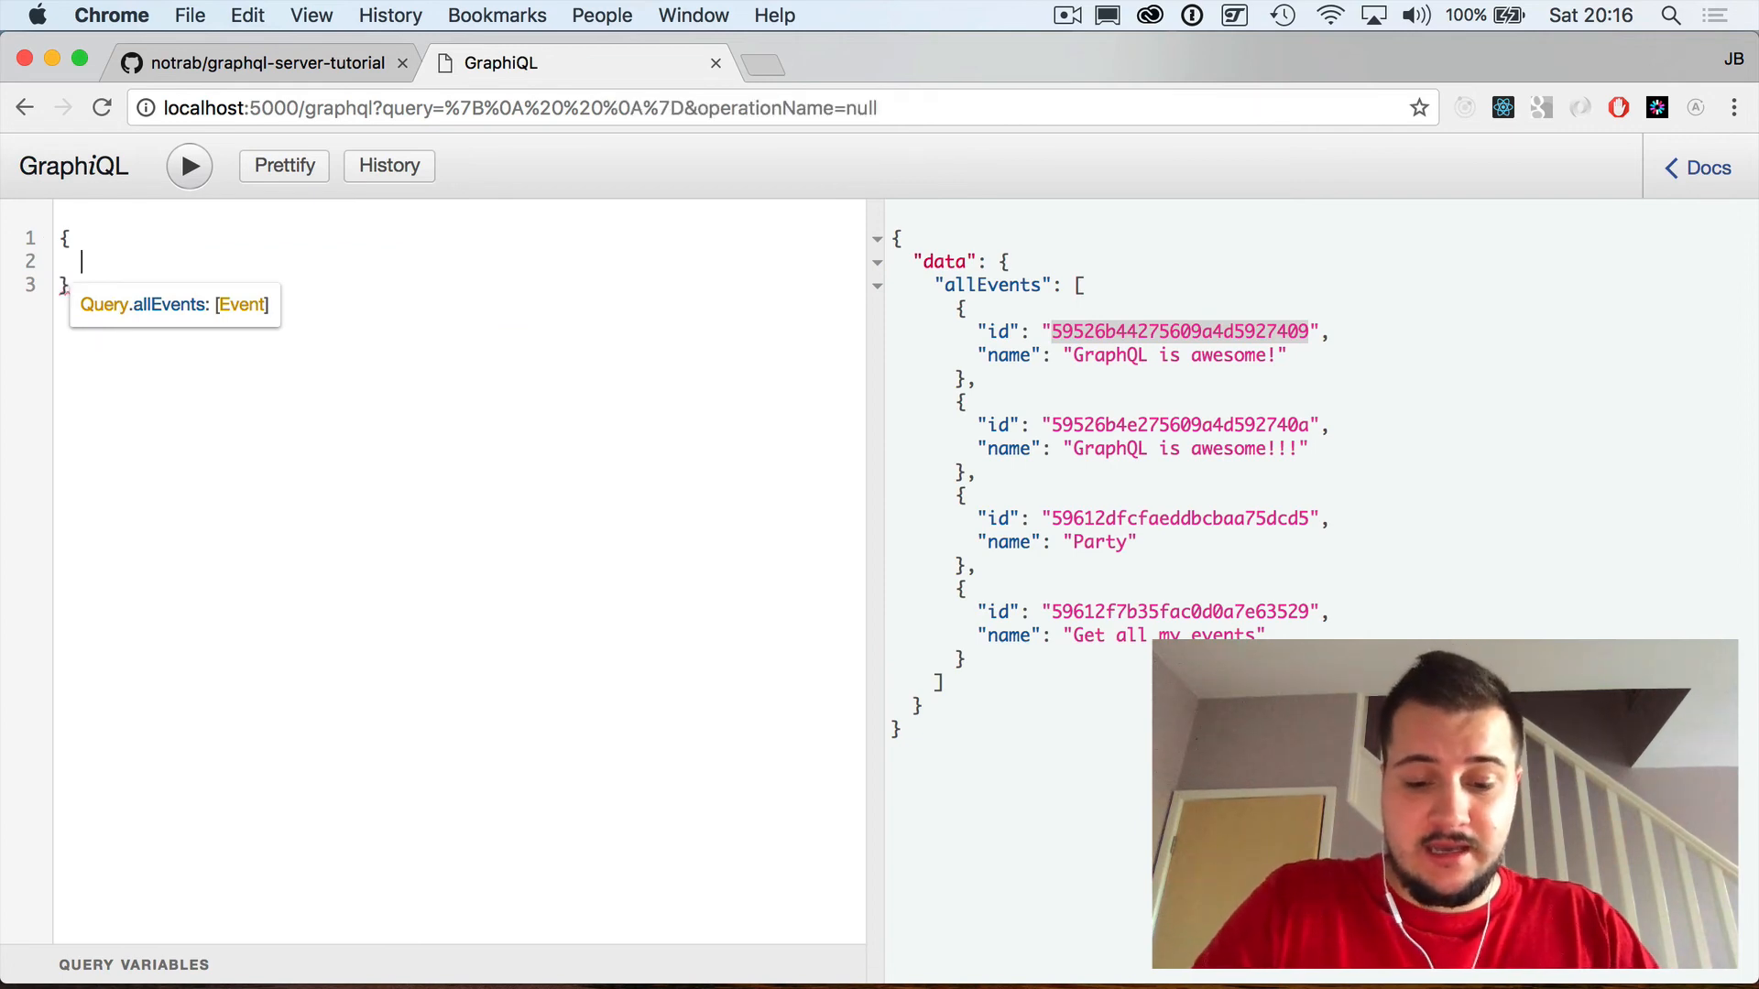
# Step: Query Event(id: …) { id name } to fetch 'GraphQL is awesome!' by its id
pyautogui.write('Event')
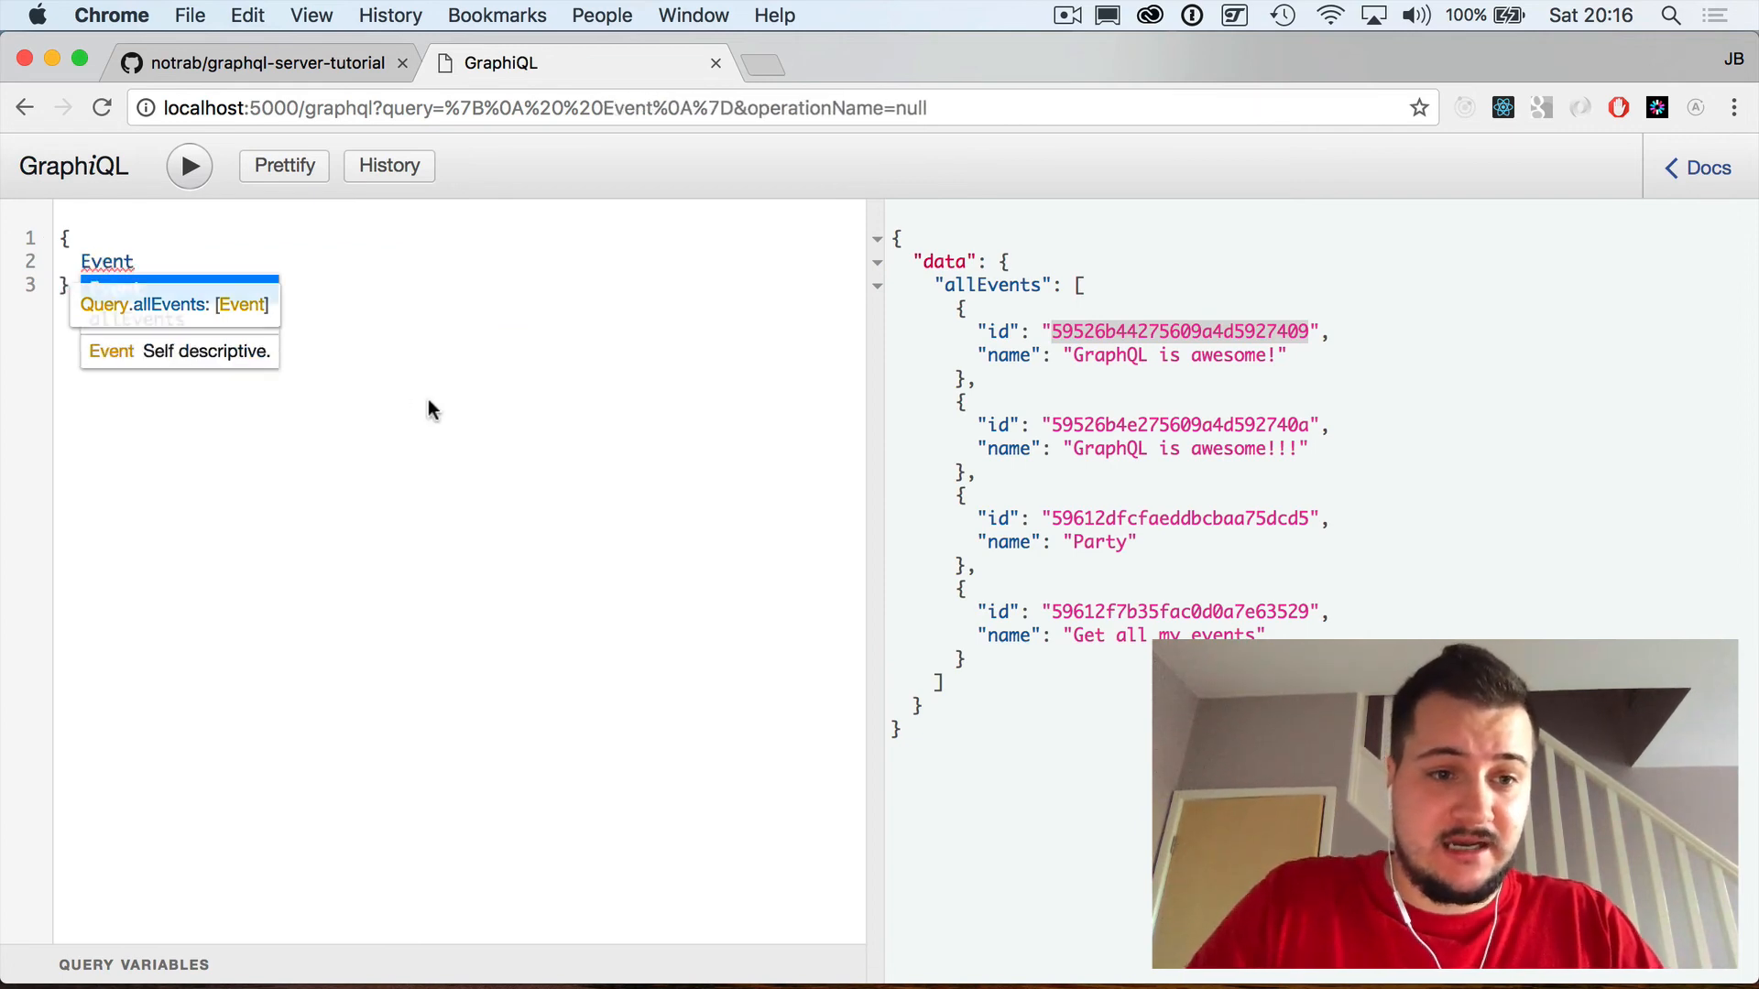
pyautogui.write('(id)')
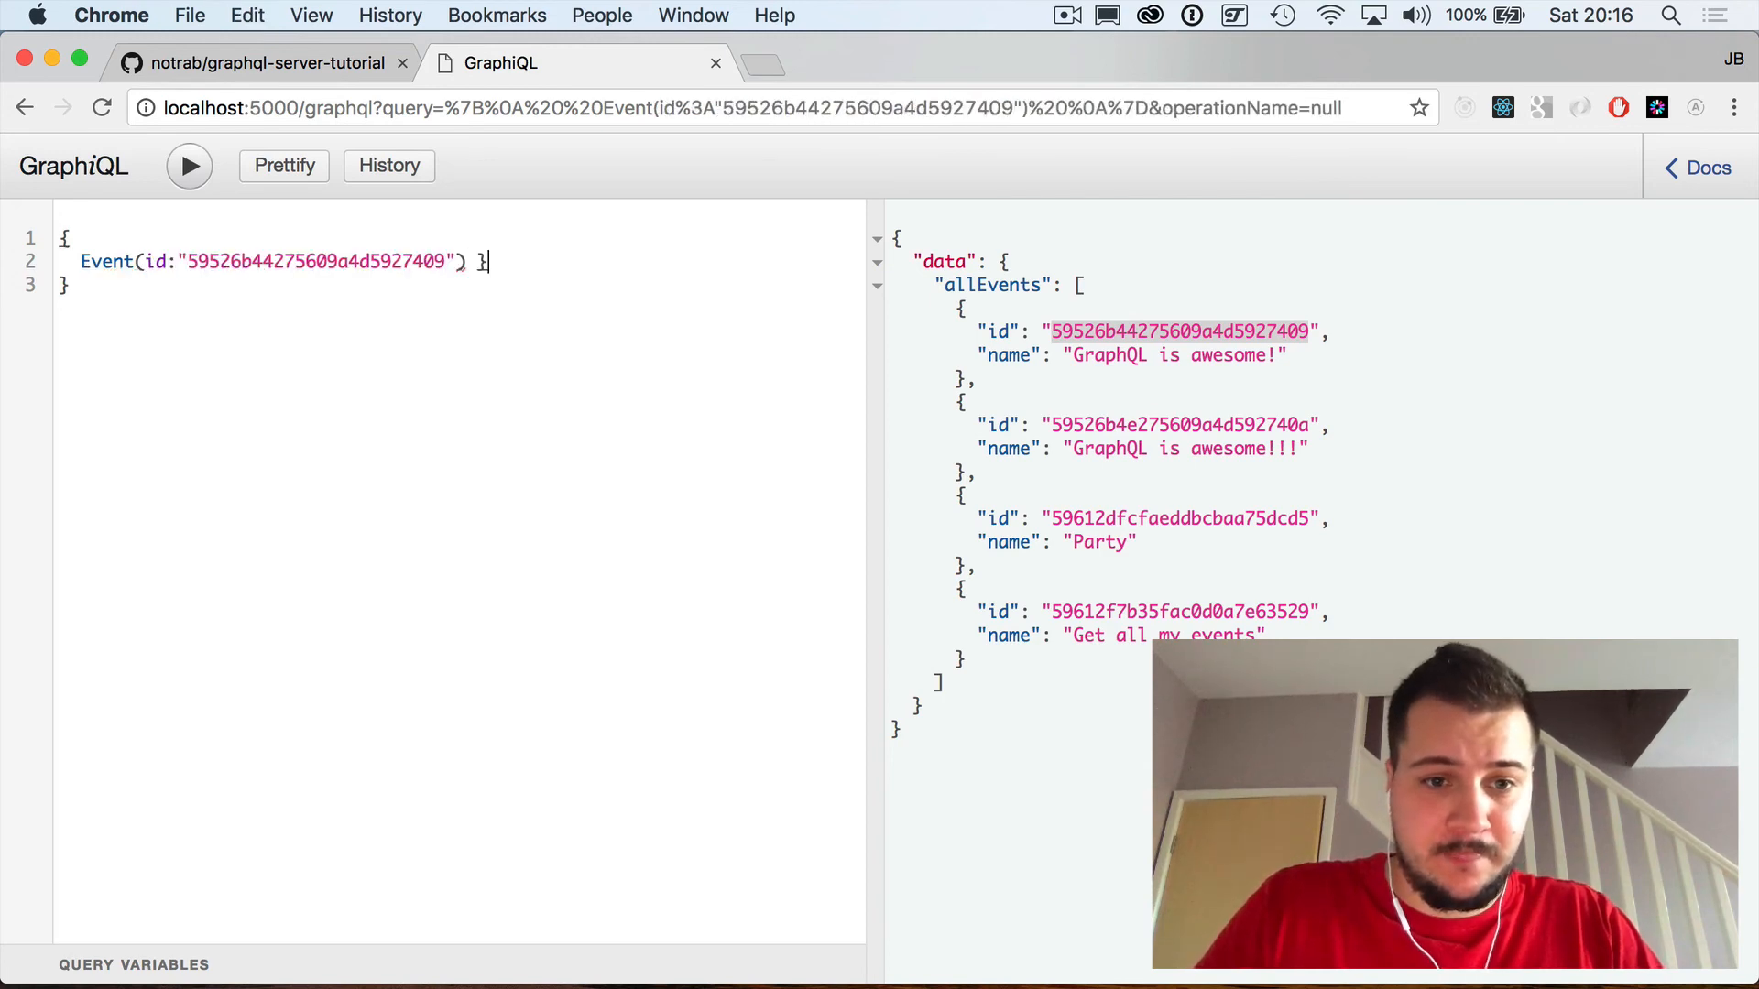
pyautogui.write('{}')
pyautogui.write('name')
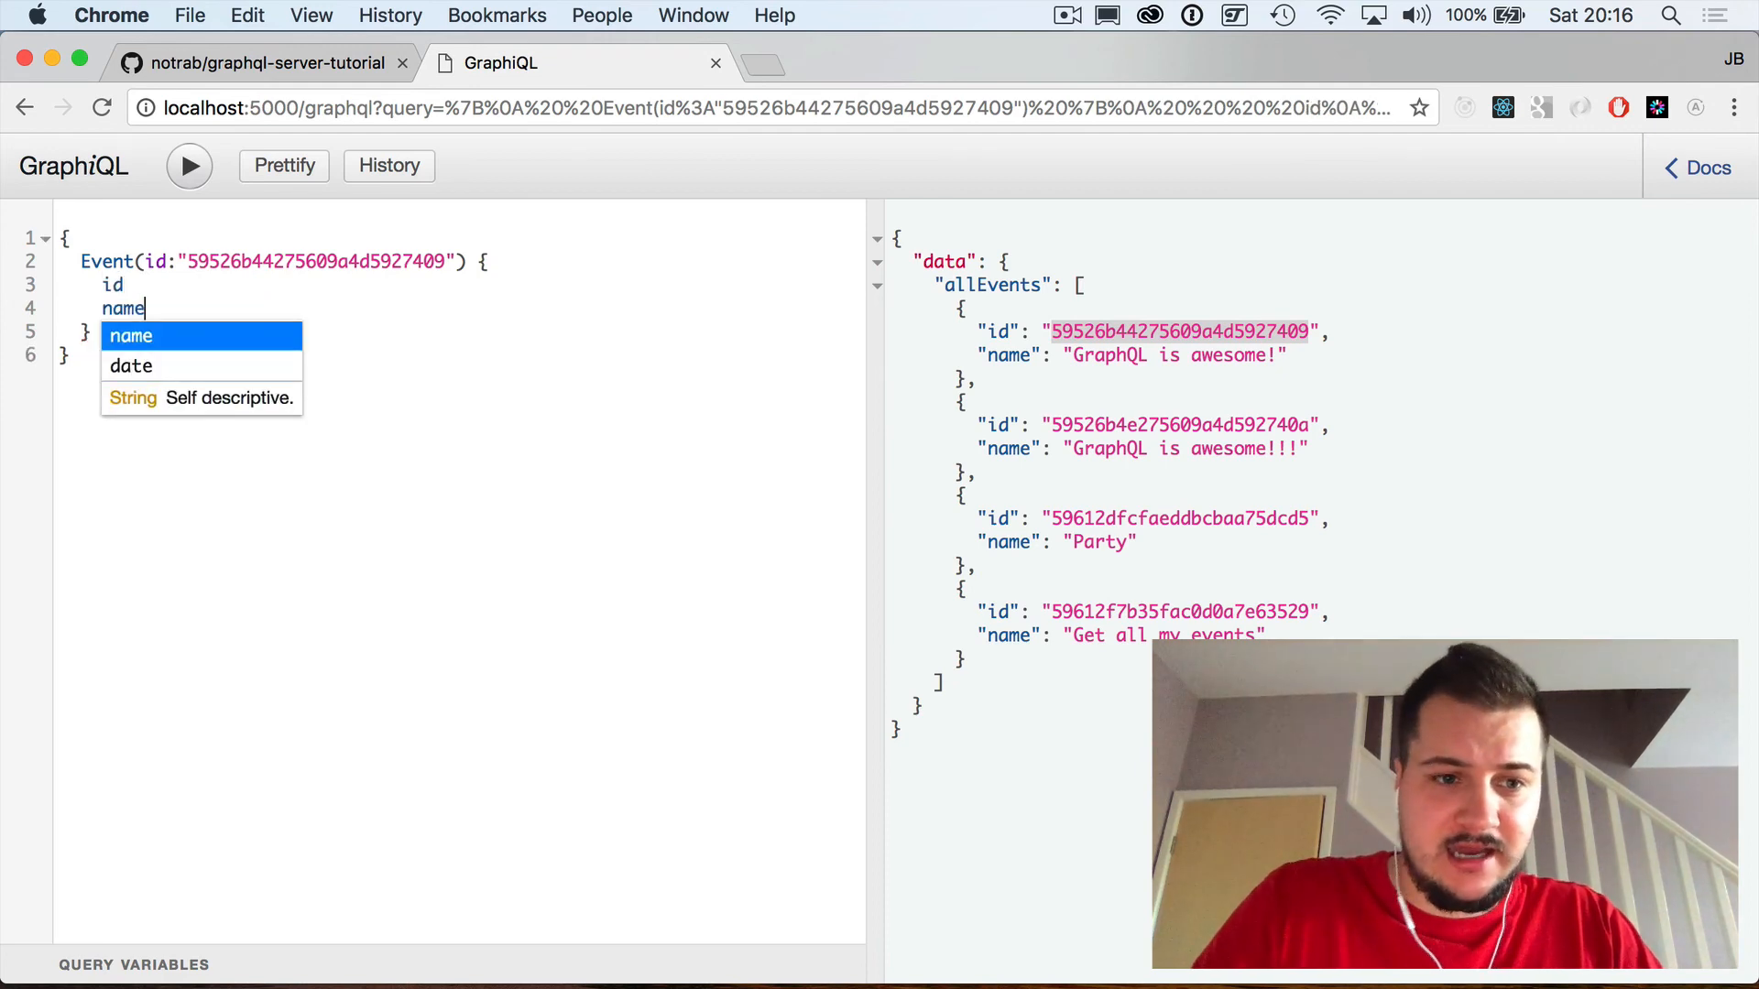
pyautogui.click(188, 167)
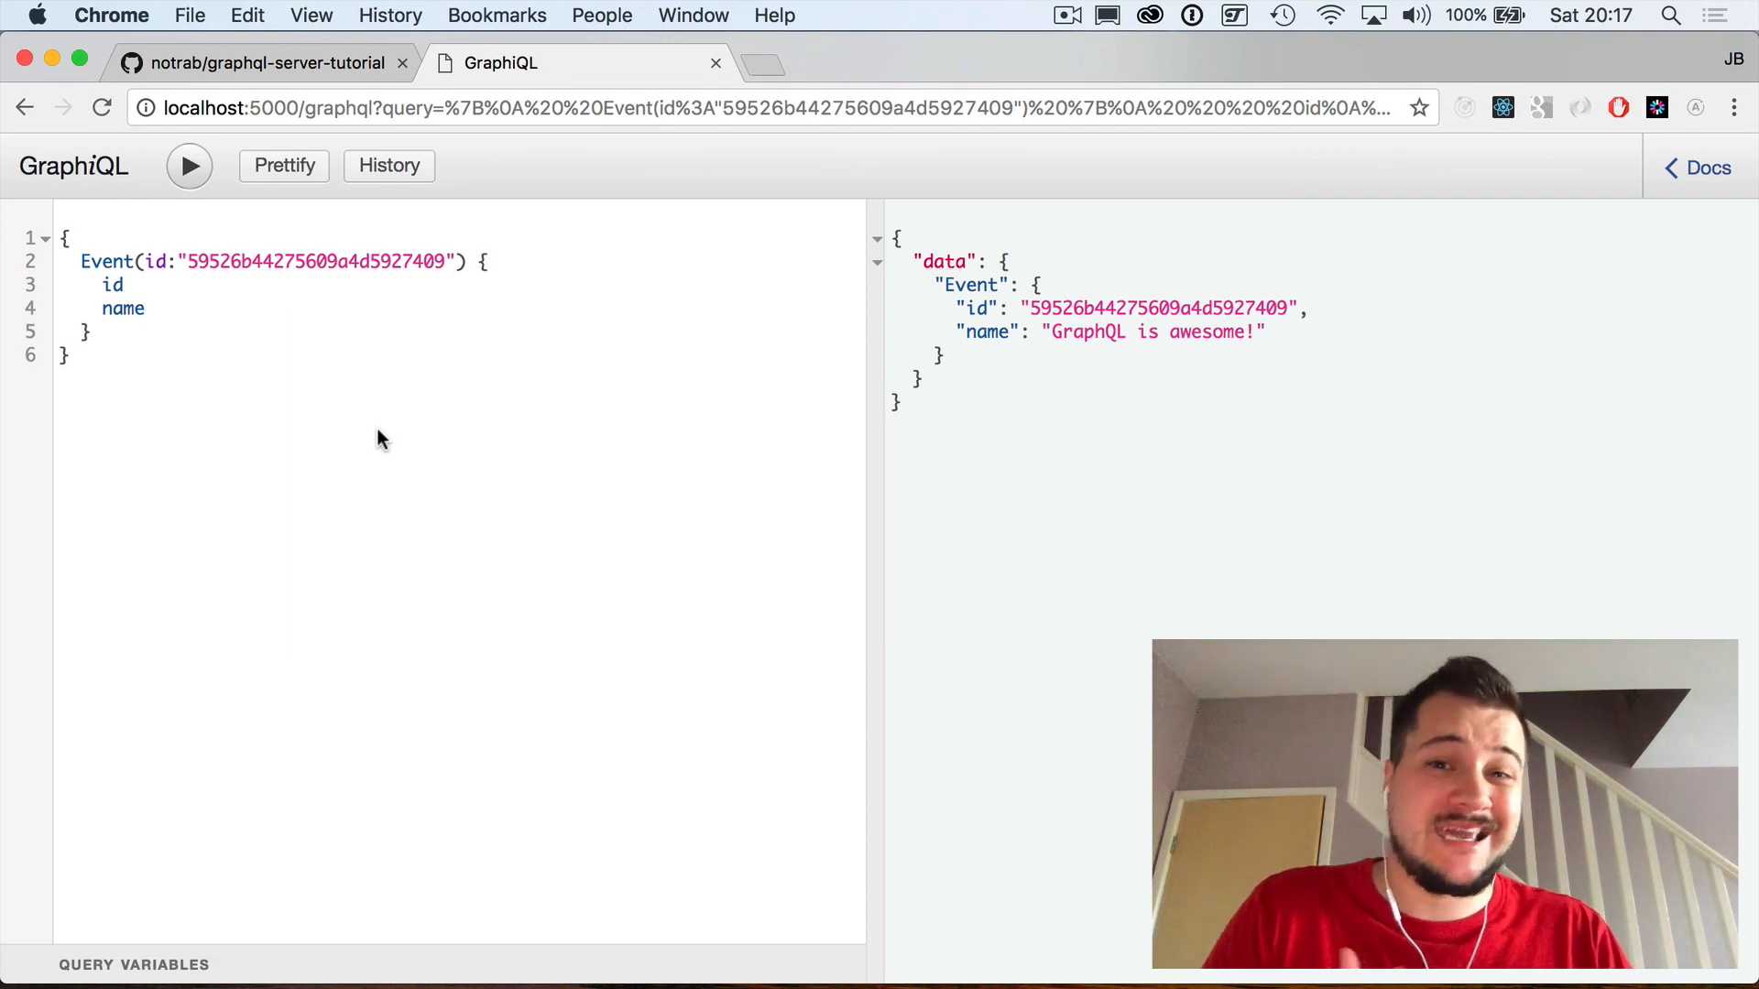
pyautogui.click(137, 308)
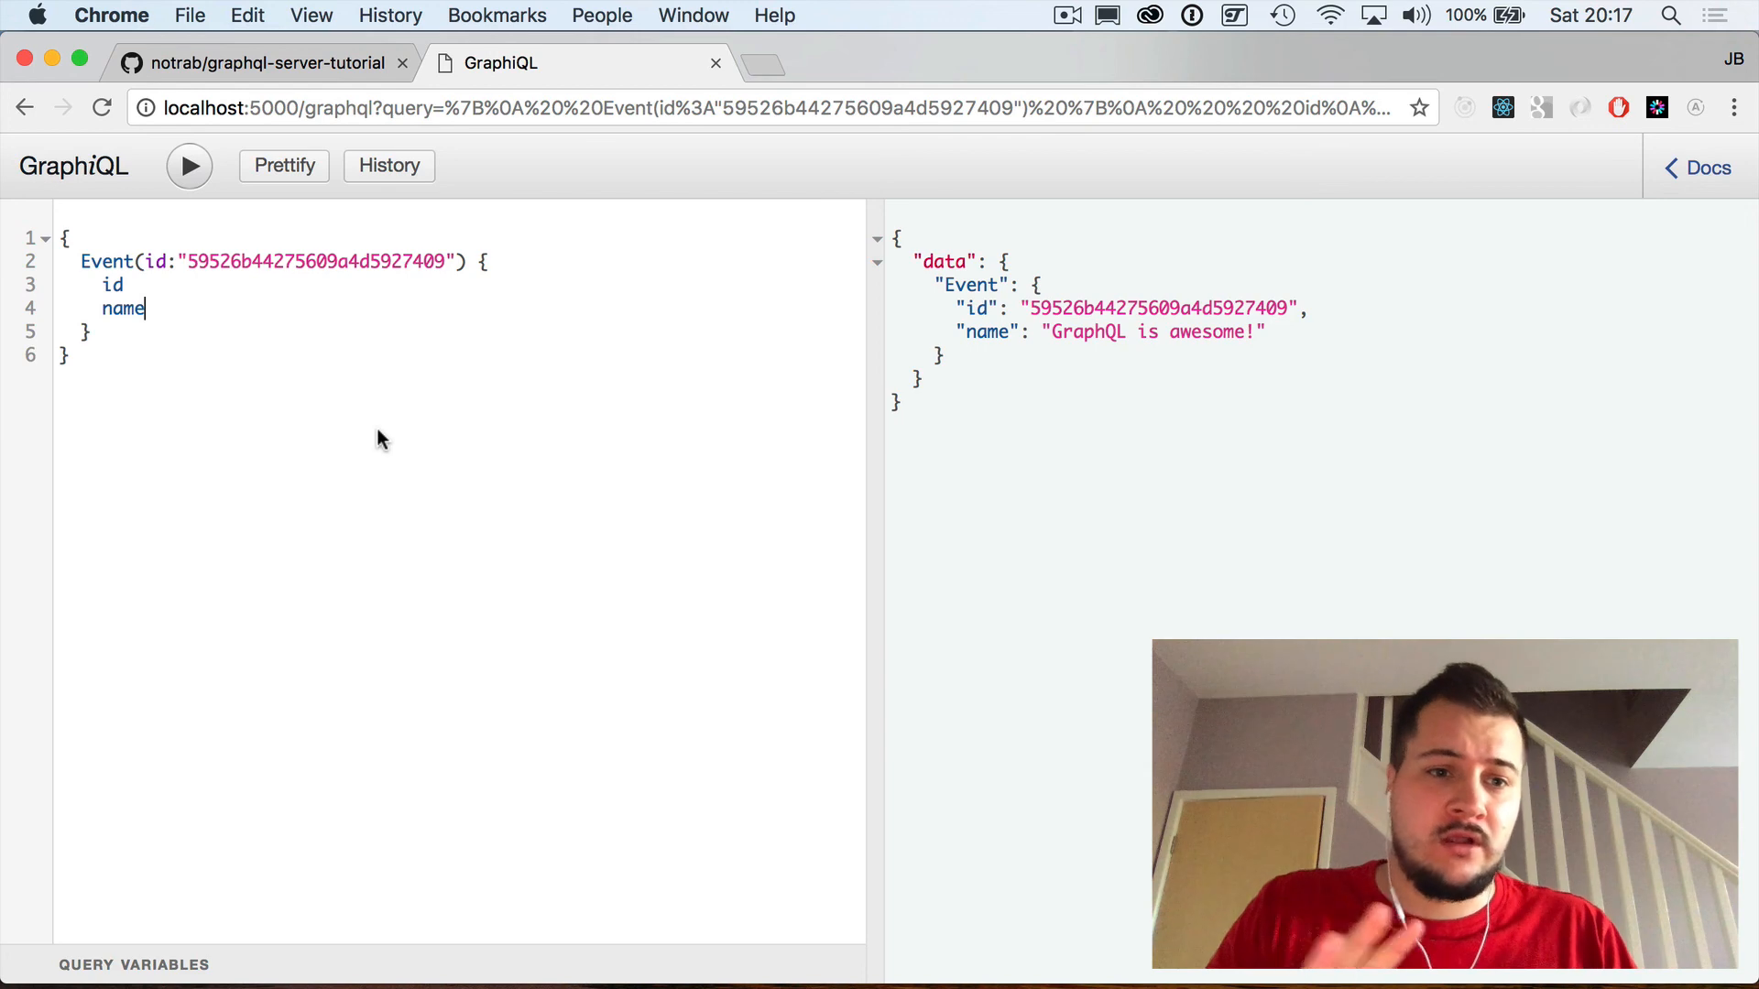